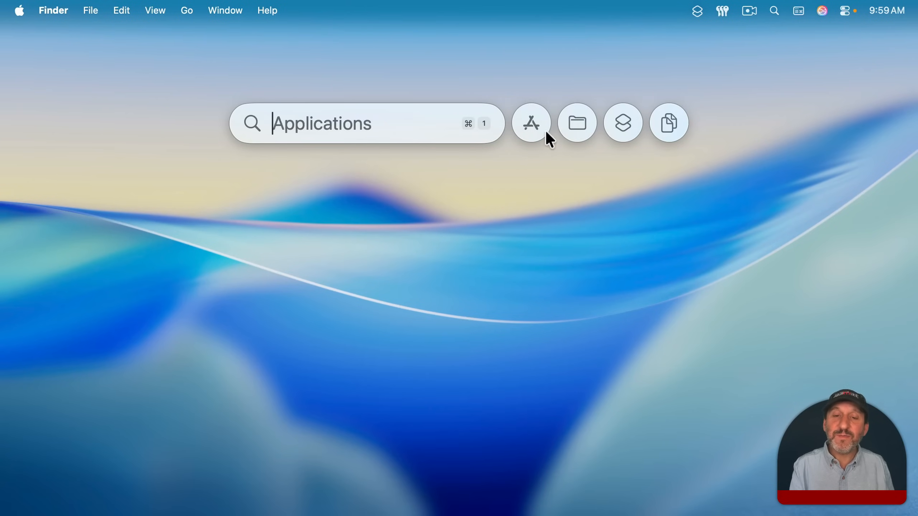
Open Spotlight's Actions list and scroll through the Books, Calculator and Calendar actions
left_click(668, 123)
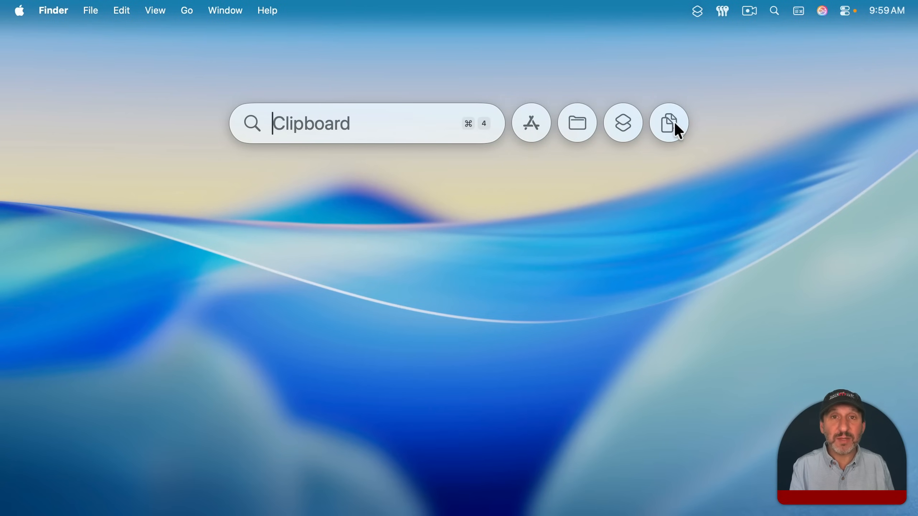
left_click(623, 123)
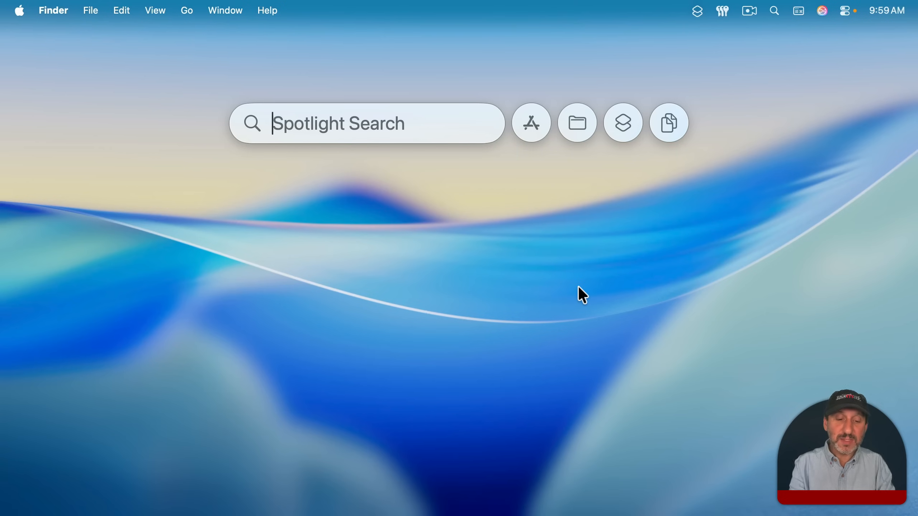
left_click(622, 122)
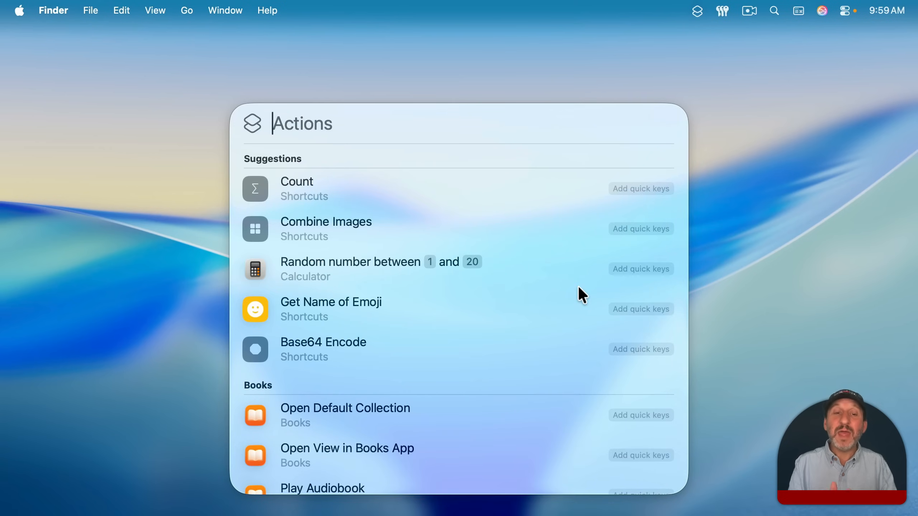
scroll("down", 3)
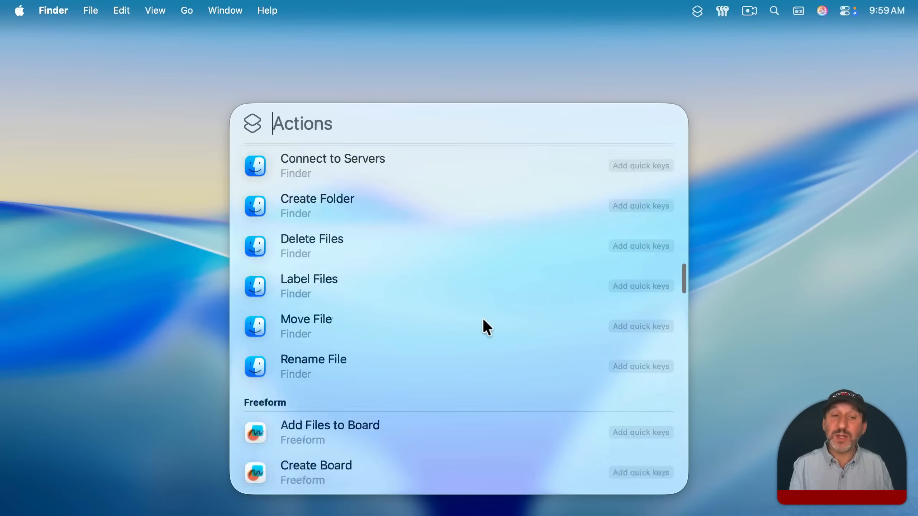
scroll("down", 3)
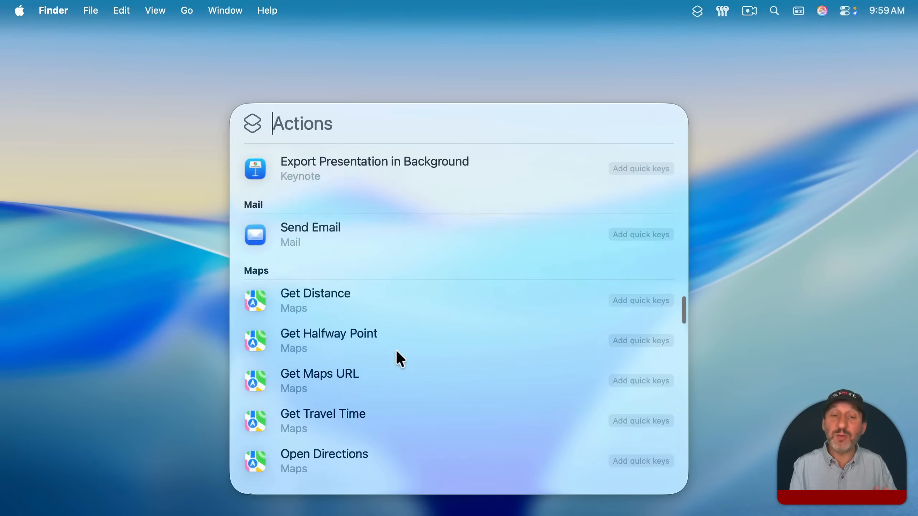
scroll("down", 3)
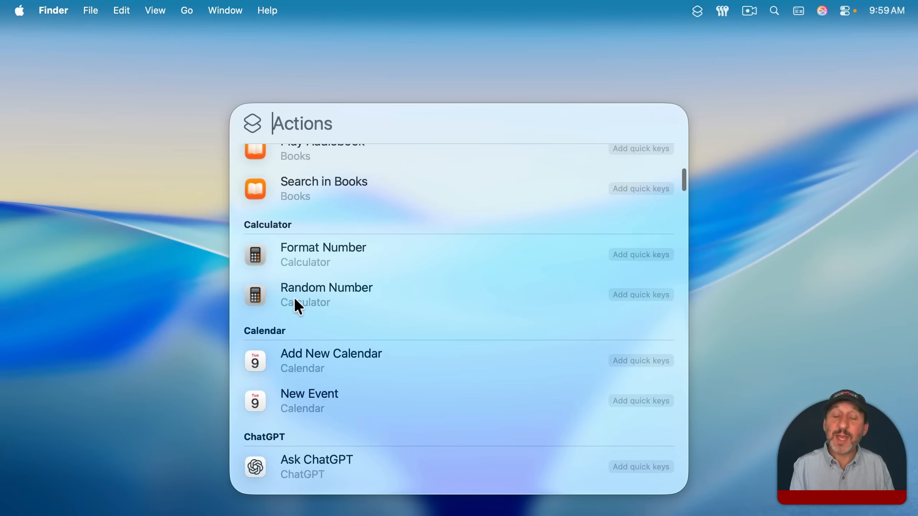
mouse_move(360, 301)
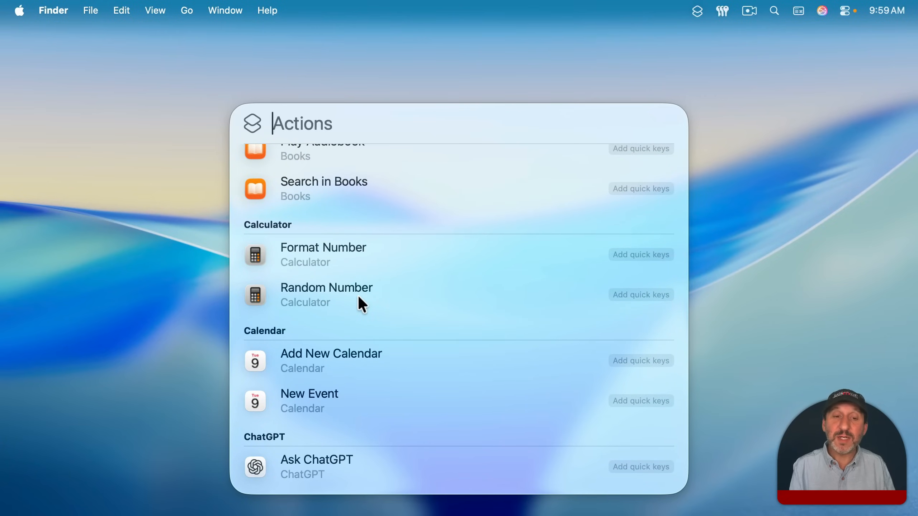
Generate a random number between 1 and 10 (result 7), then return to search
left_click(326, 287)
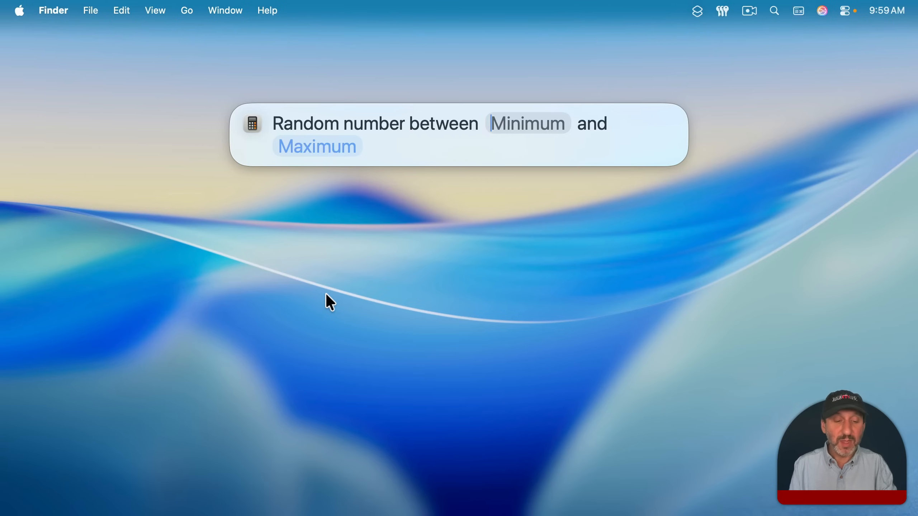
type("1")
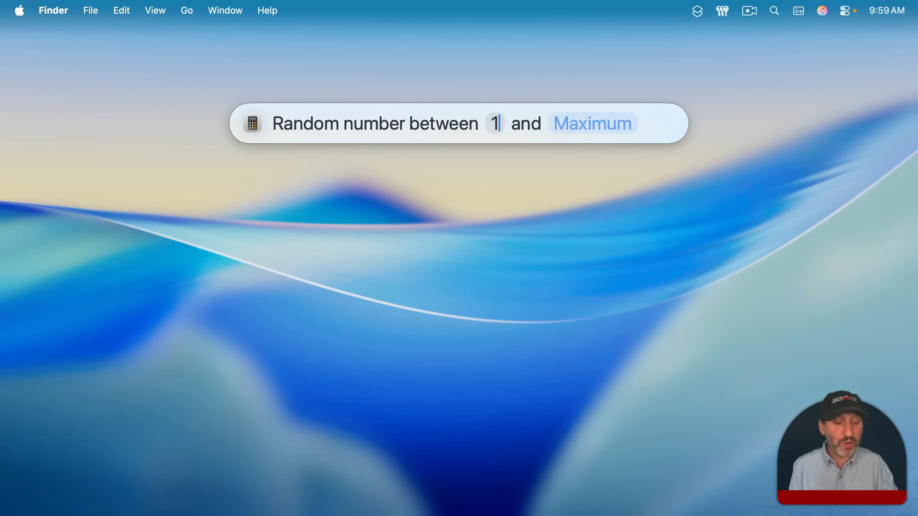
left_click(592, 123)
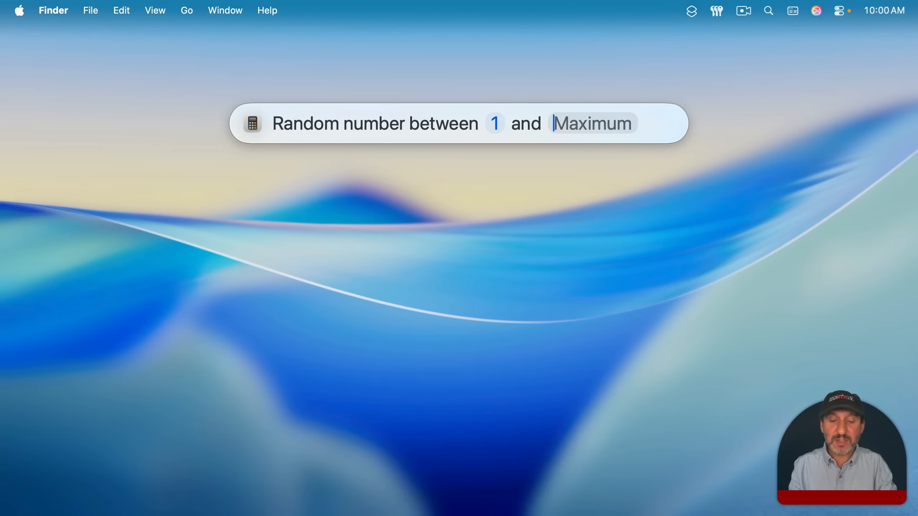
type("10")
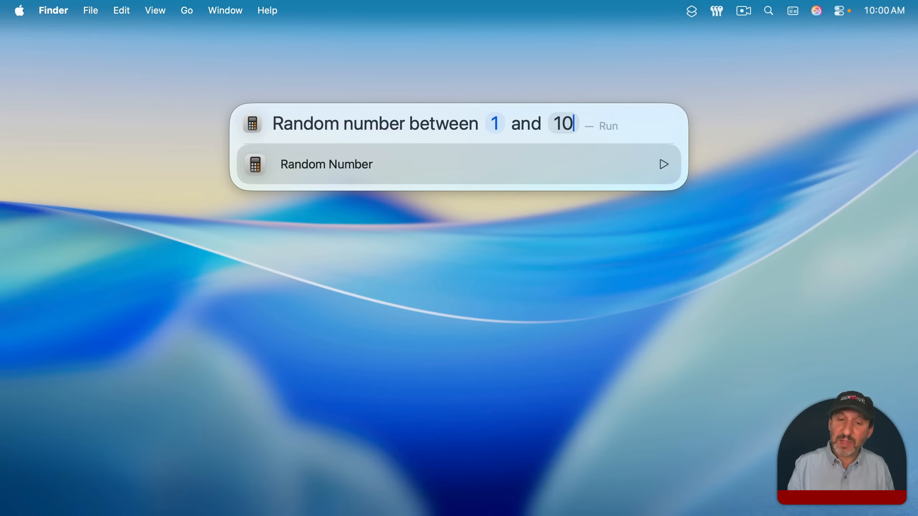
left_click(663, 164)
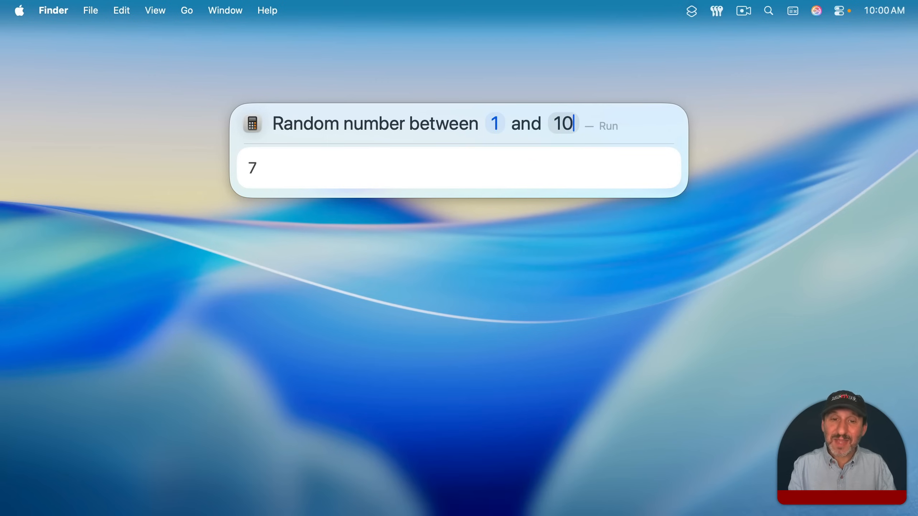
key("return")
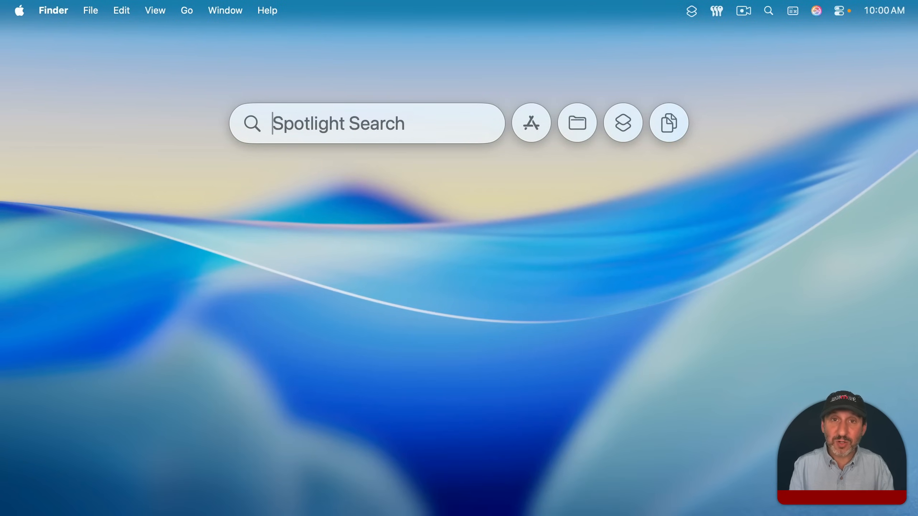
Send 'Hi' to Joe with the Send Message action, then check Messages
left_click(622, 123)
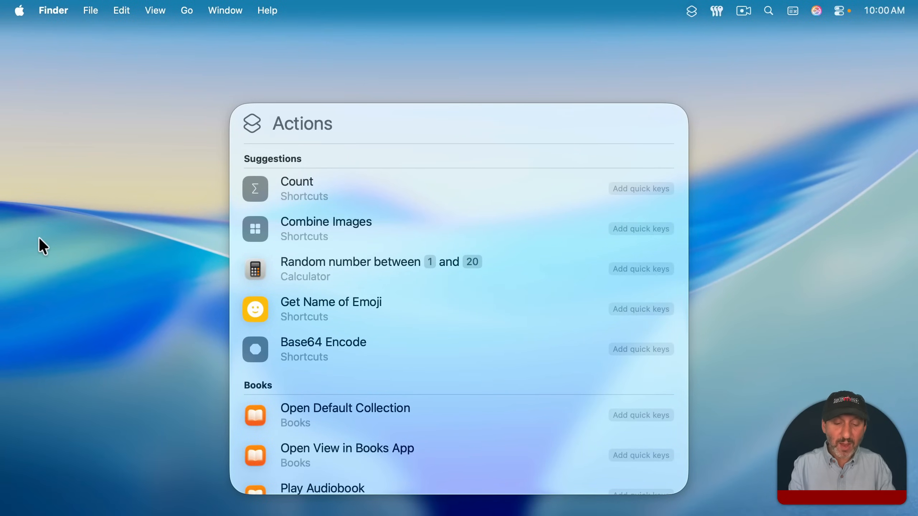
type("message")
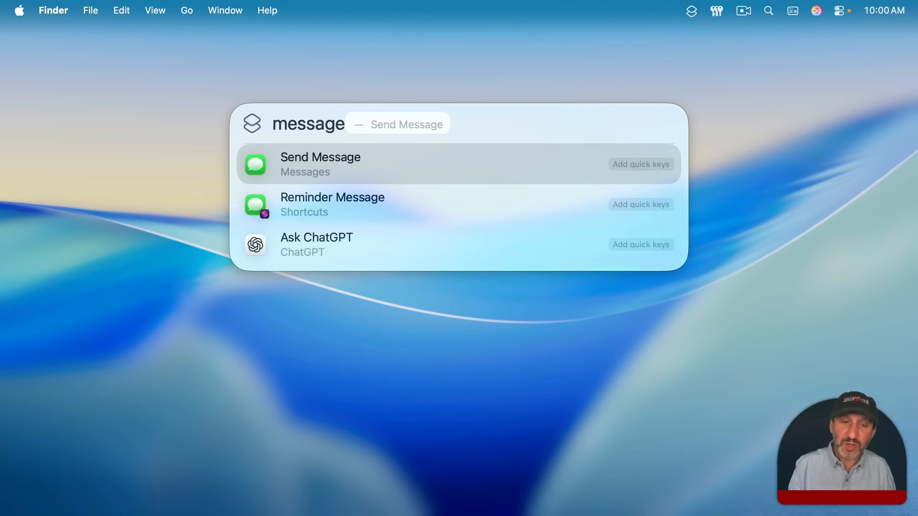
left_click(320, 164)
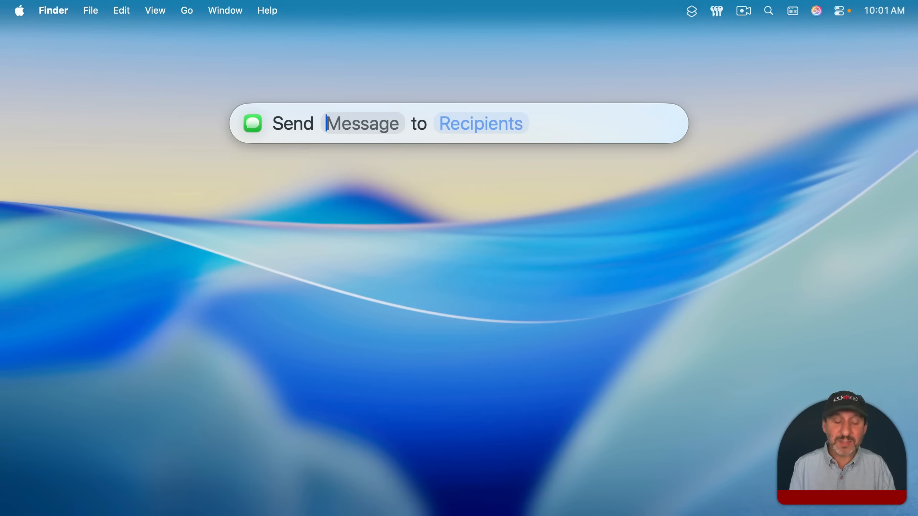
type("Hi")
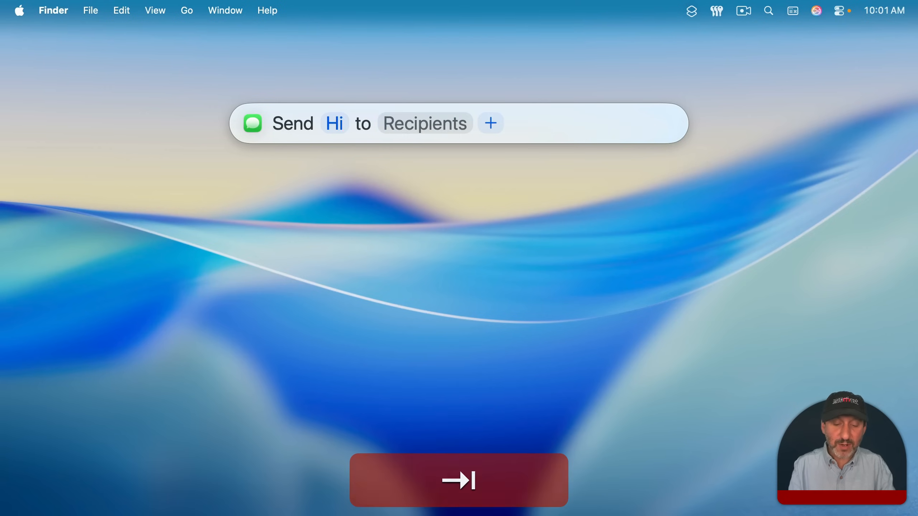
type("Joe")
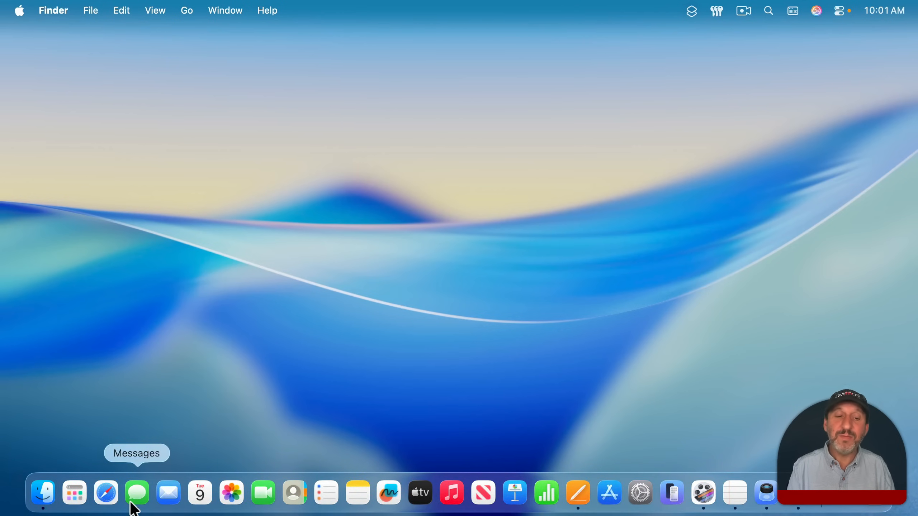
left_click(136, 492)
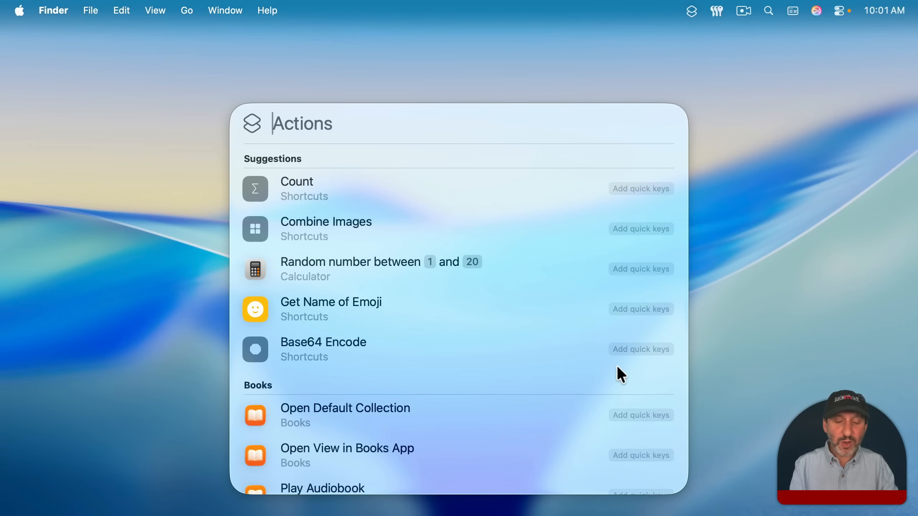
Change Send Message's quick keys from sm to mm and test mm
type("mess")
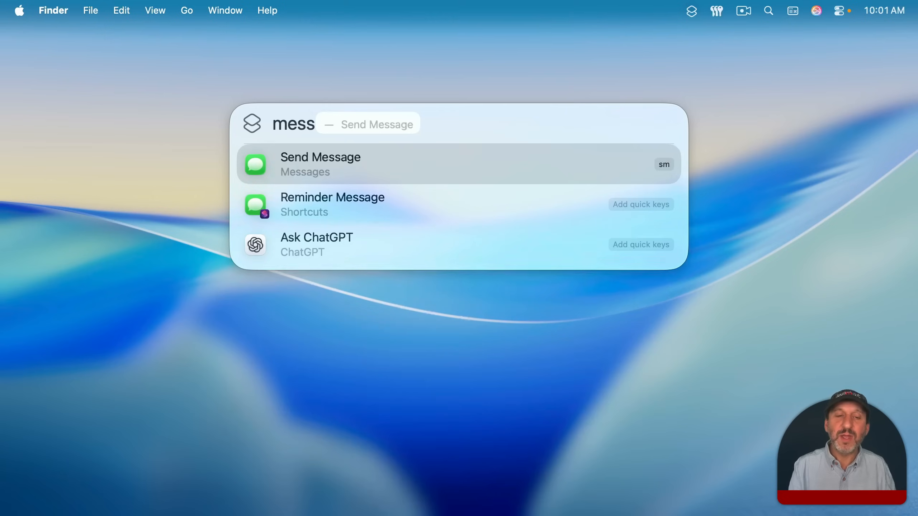
mouse_move(669, 200)
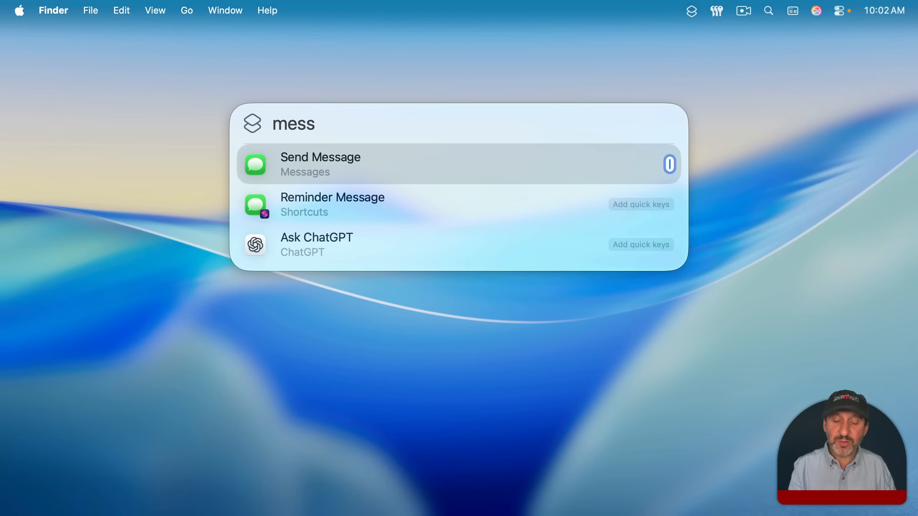
type("mm")
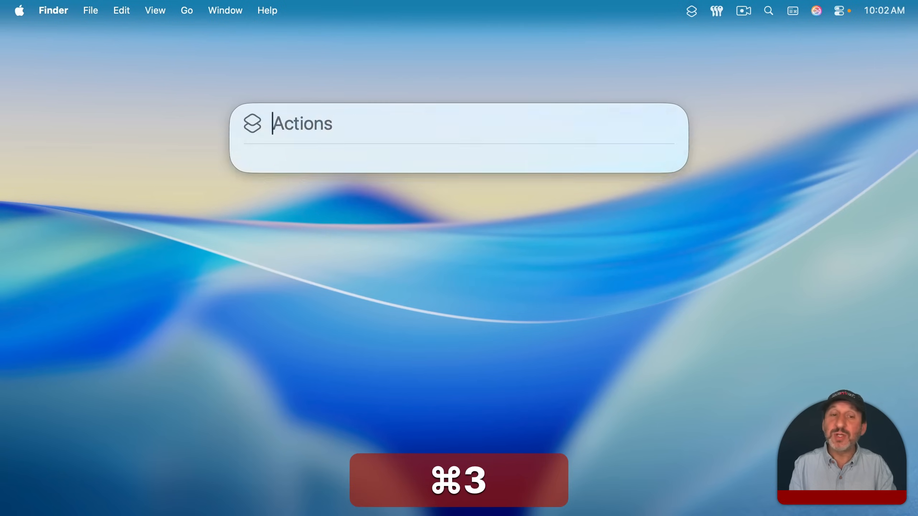
type("mm")
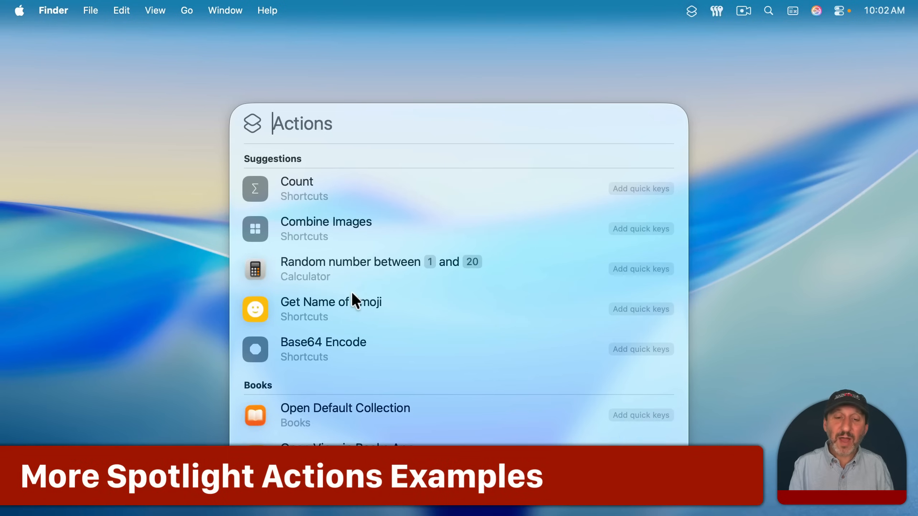
scroll("down", 3)
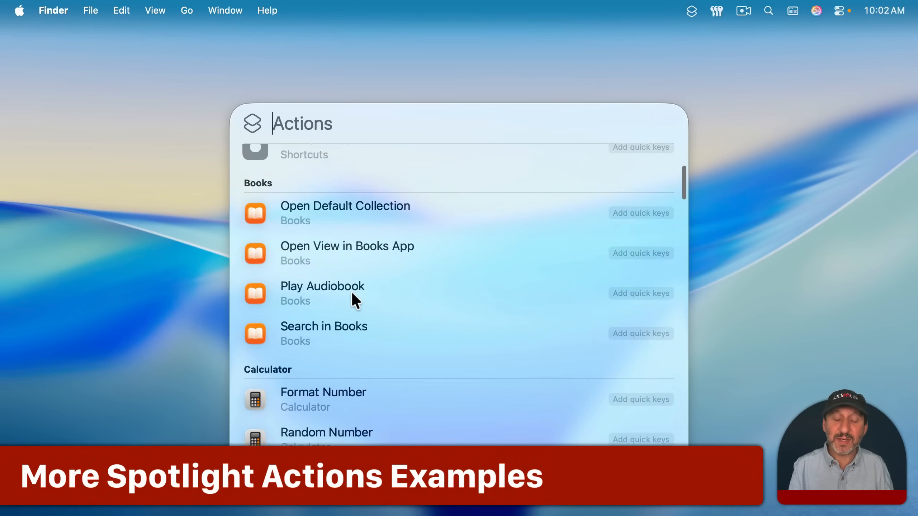
scroll("down", 3)
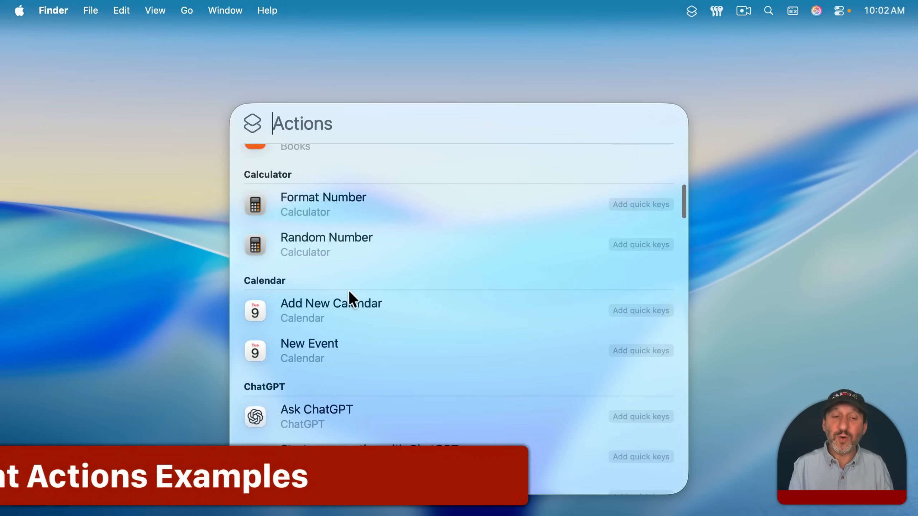
scroll("down", 3)
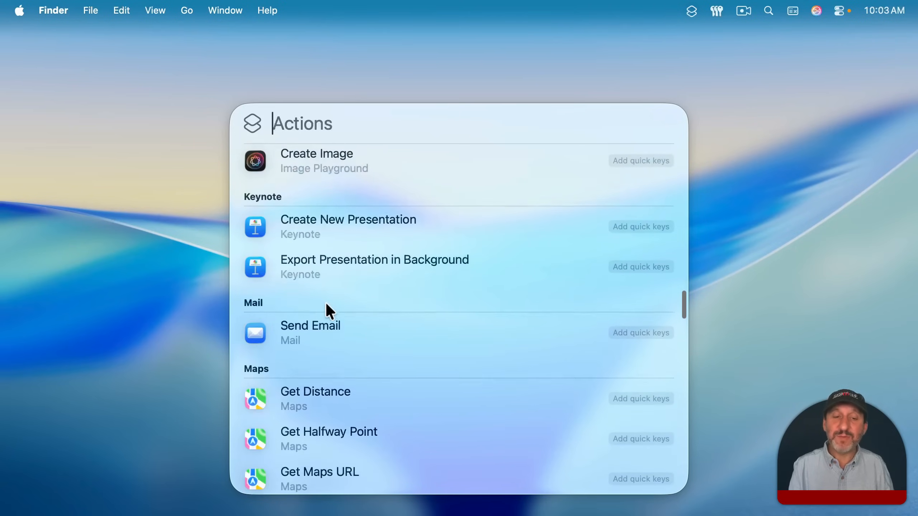
scroll("down", 3)
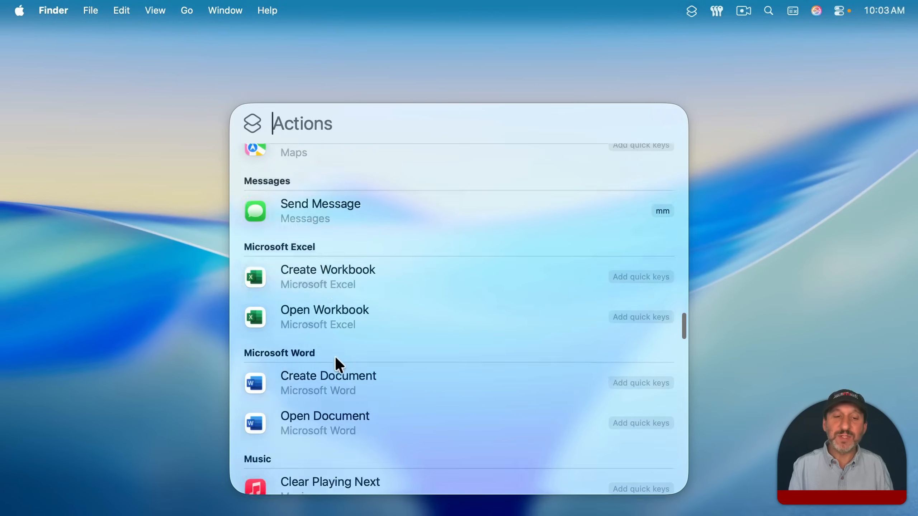
scroll("down", 3)
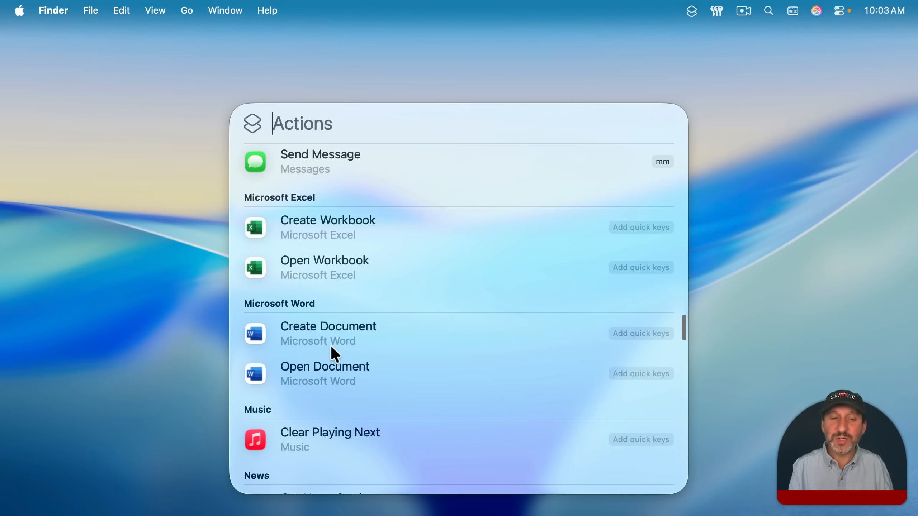
scroll("down", 3)
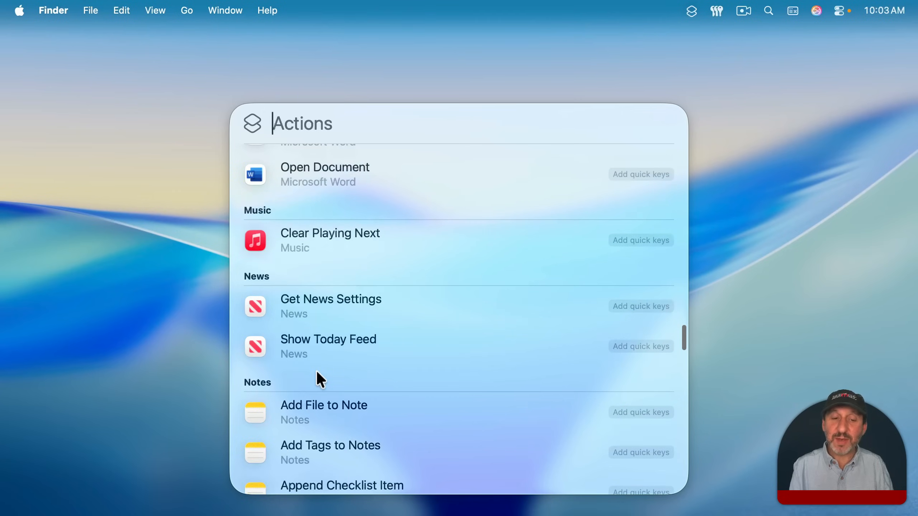
scroll("down", 3)
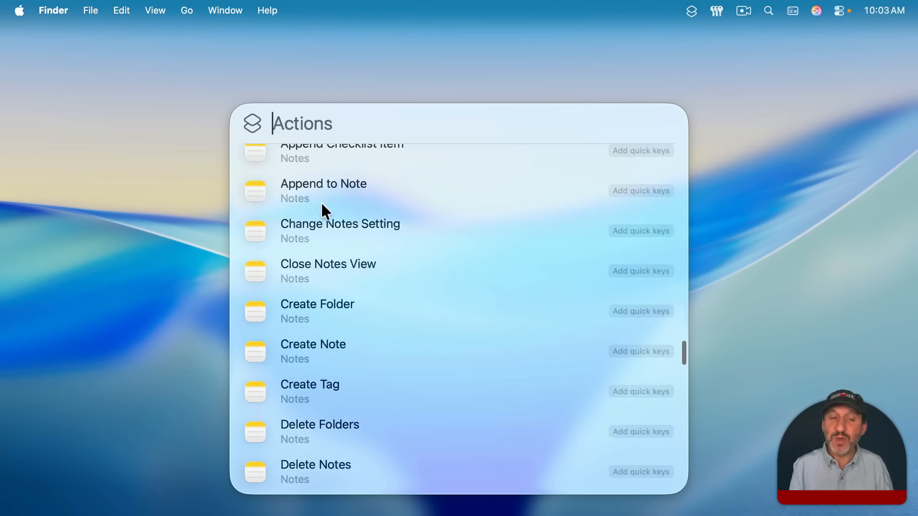
scroll("down", 3)
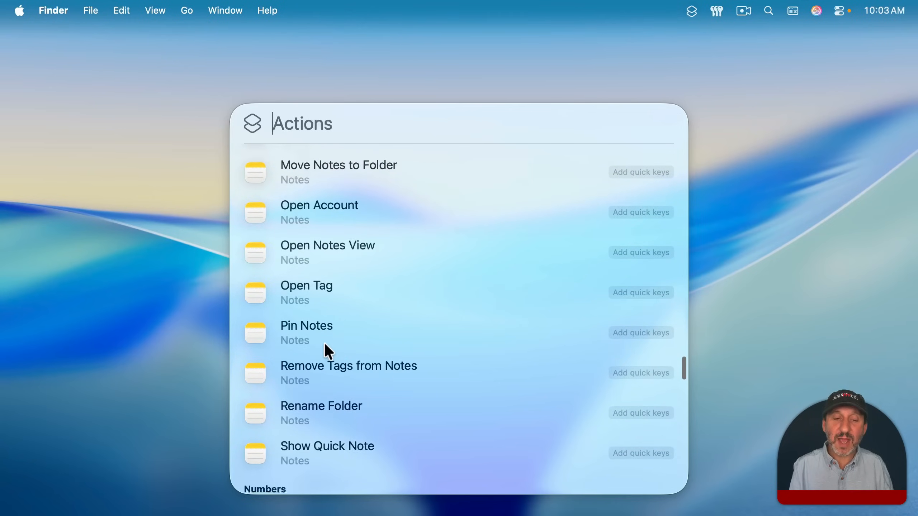
scroll("down", 3)
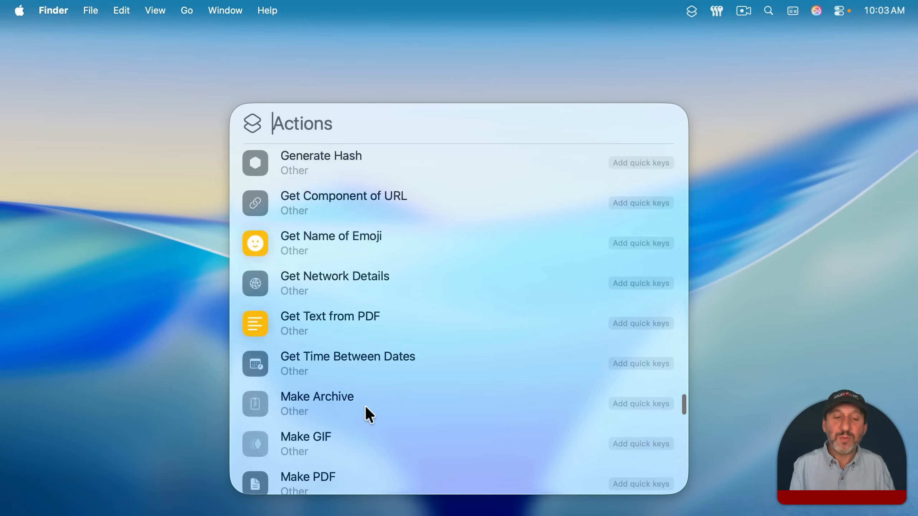
scroll("down", 3)
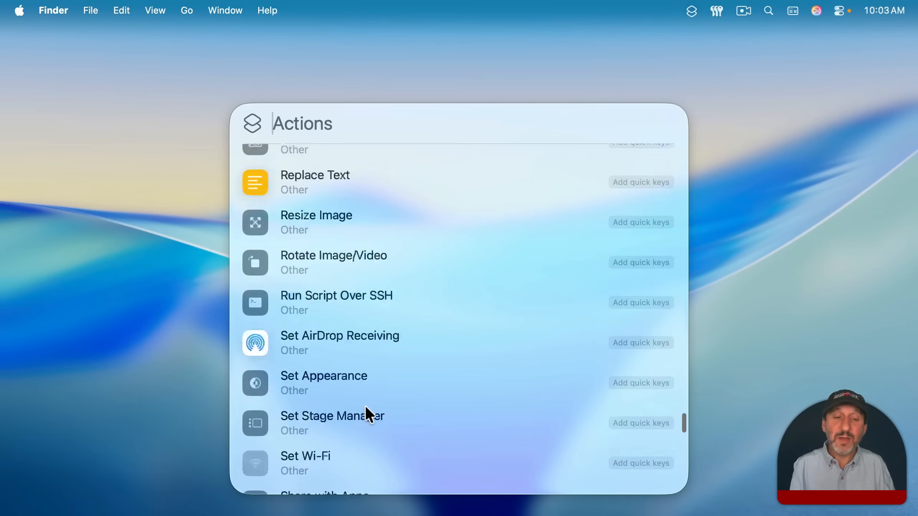
scroll("down", 3)
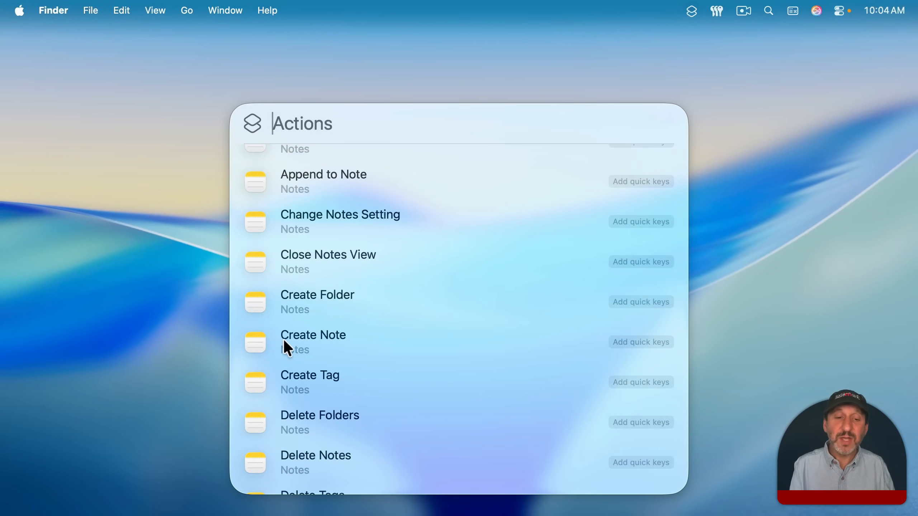
Search actions for 'mail' and run Send Email from the results
left_click(313, 335)
type("mail")
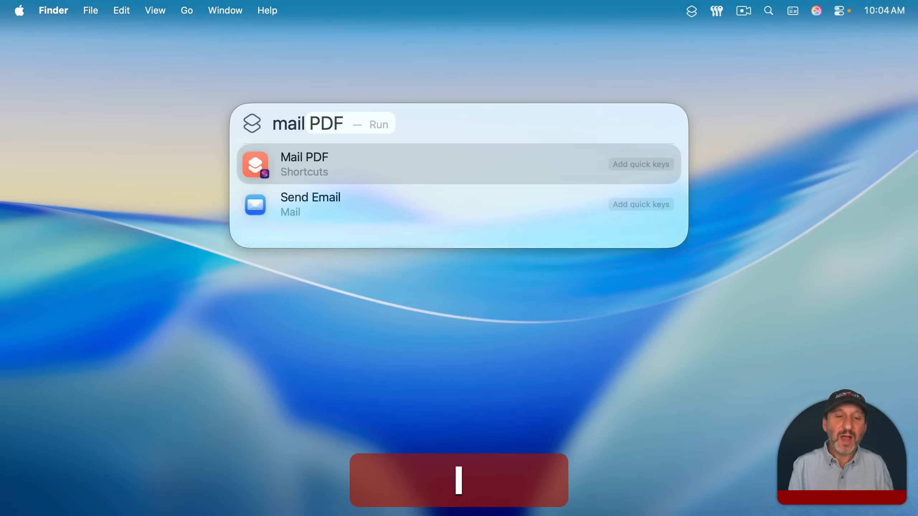
left_click(310, 204)
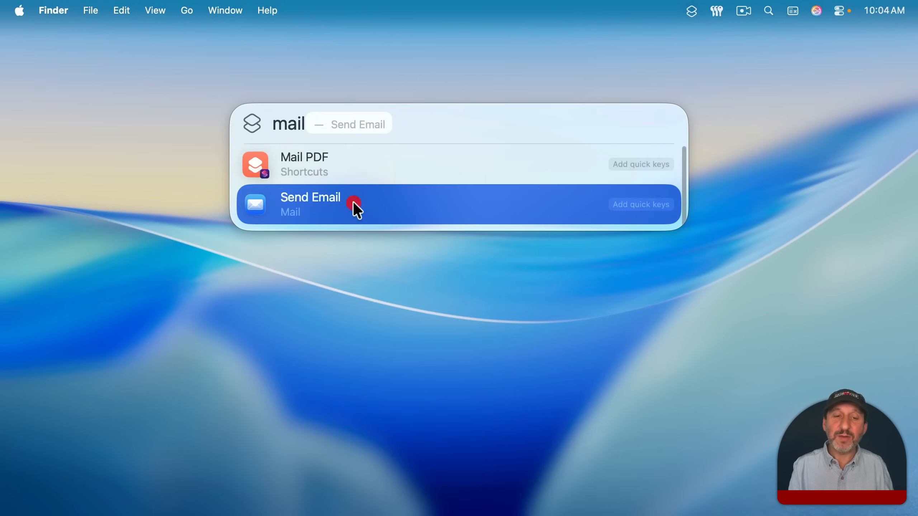
left_click(310, 204)
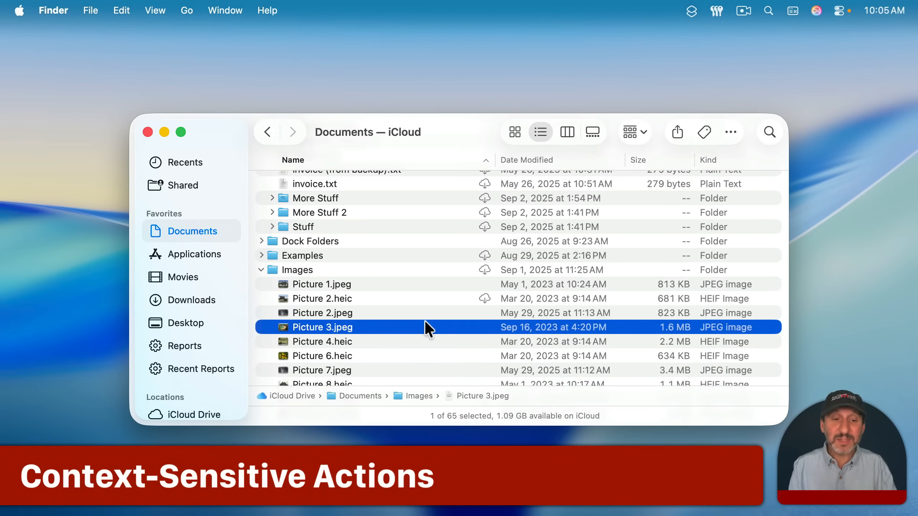
mouse_move(357, 337)
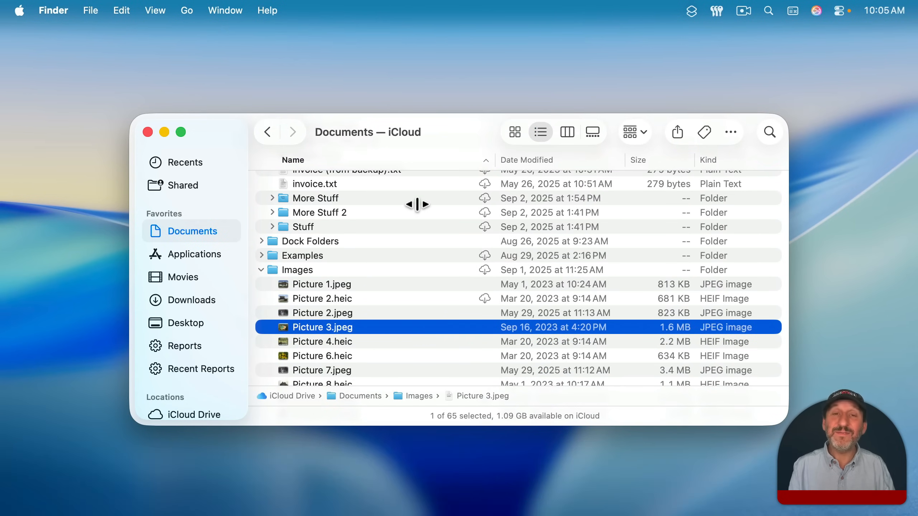
Move Picture 3.jpeg into the Demo folder using Move Current Selection to Folder
key("cmd+space")
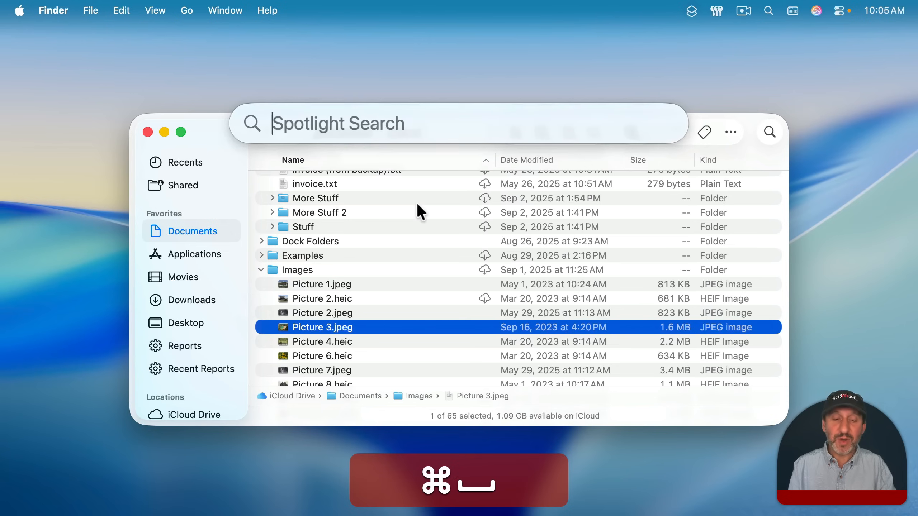
type("m")
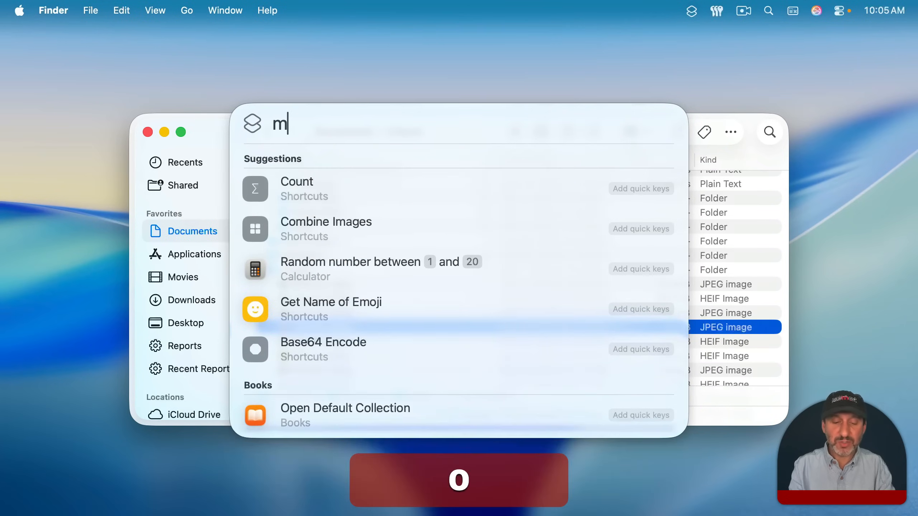
type("ove File")
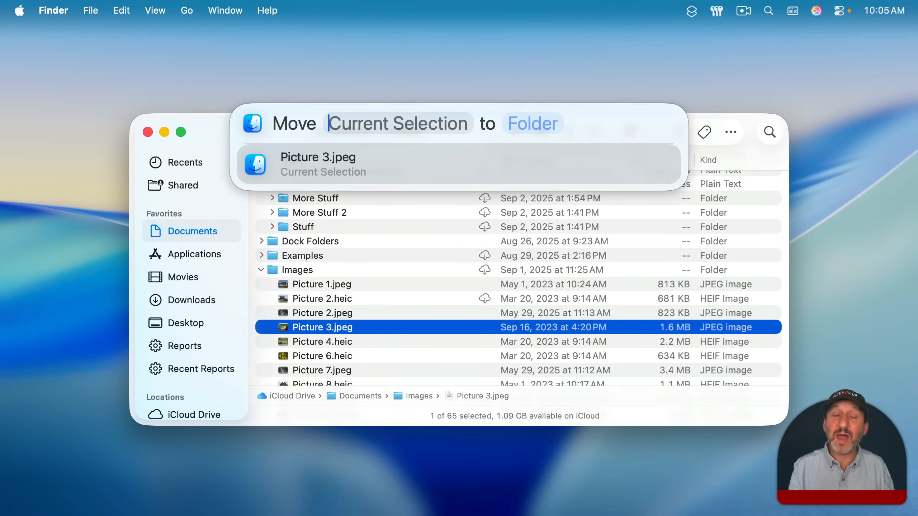
mouse_move(398, 230)
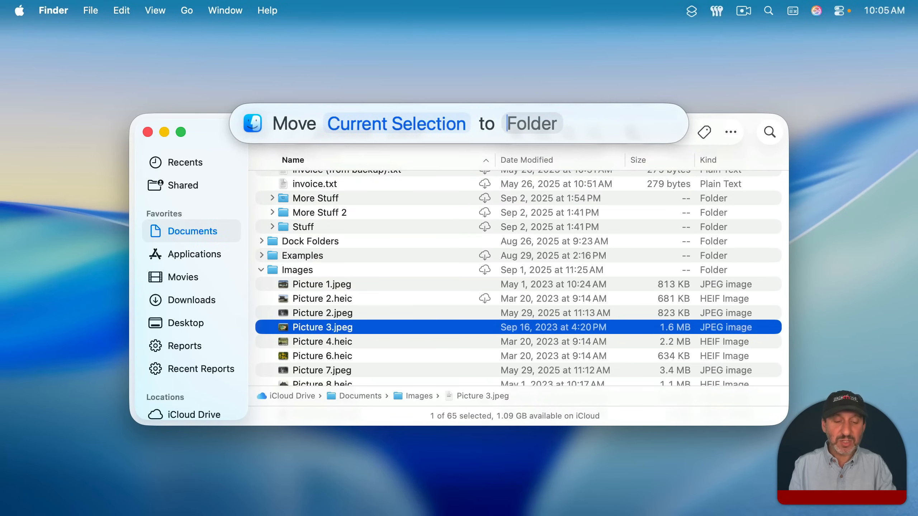
type("dem")
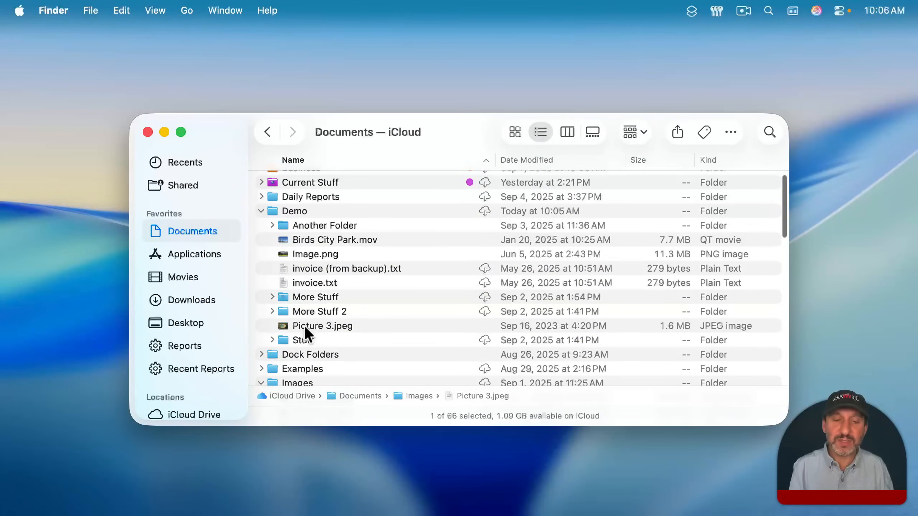
left_click(322, 325)
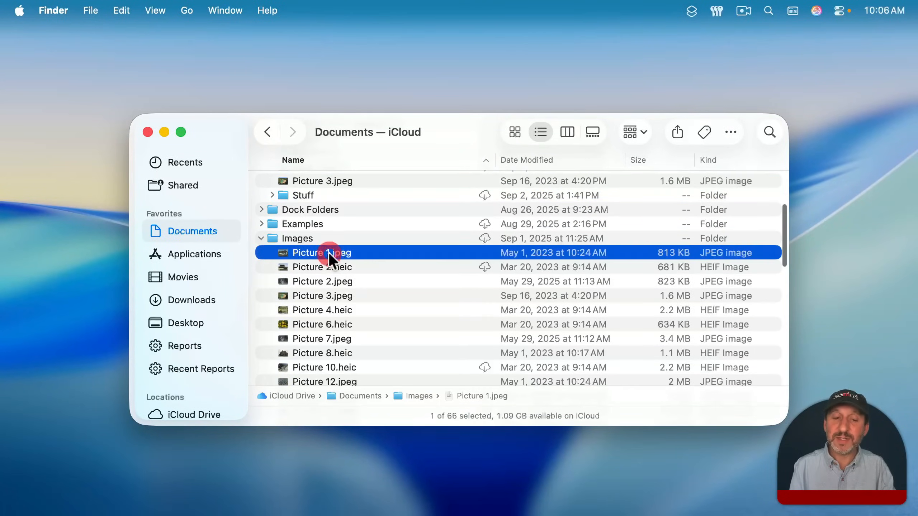
Select Picture 1.jpeg through Picture 7.jpeg and run the Count action on them
left_click(321, 338)
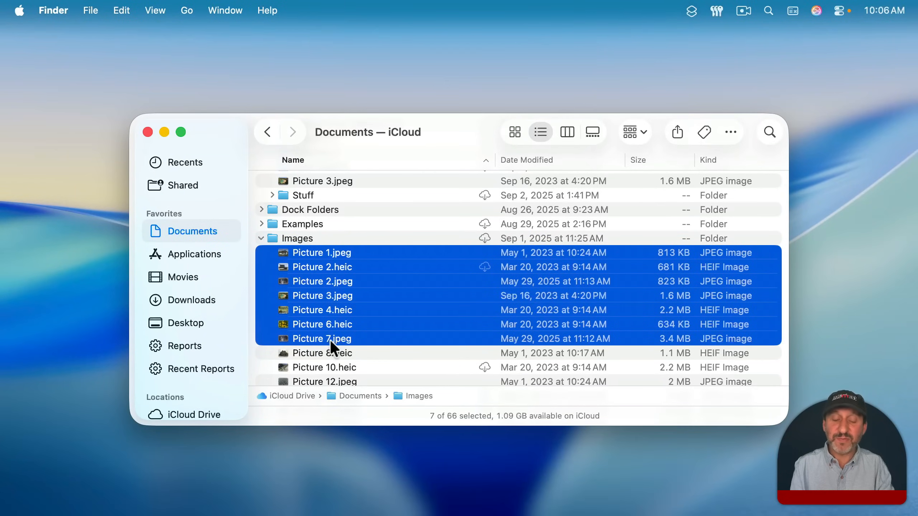
key("cmd+3")
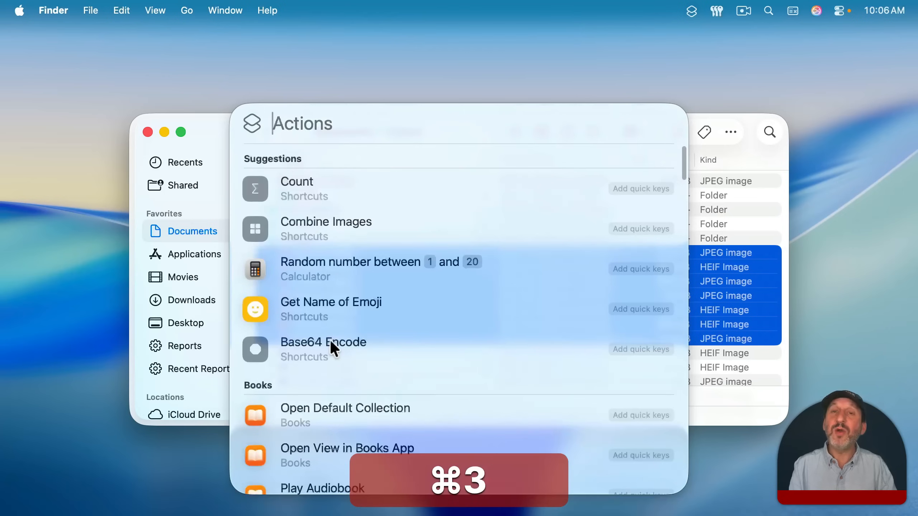
type("coun")
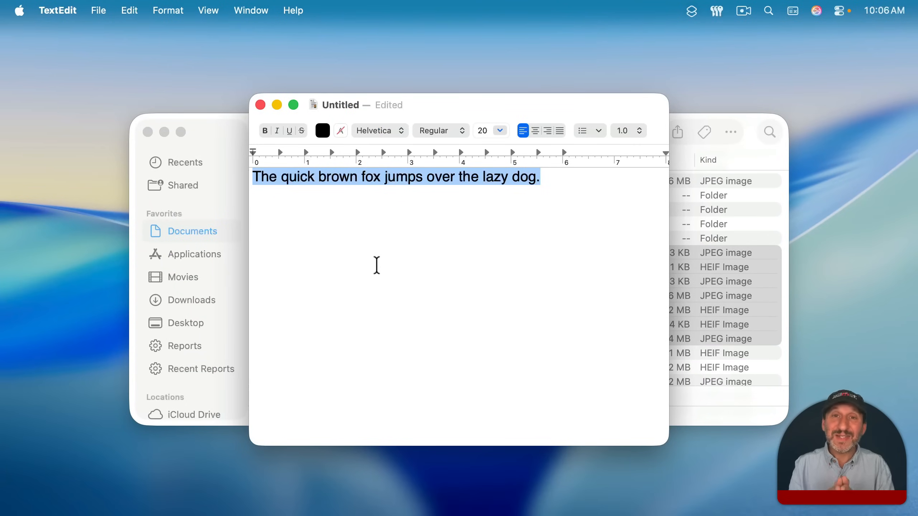
Bring up Spotlight actions for the selected fox sentence in TextEdit
key("cmd+space")
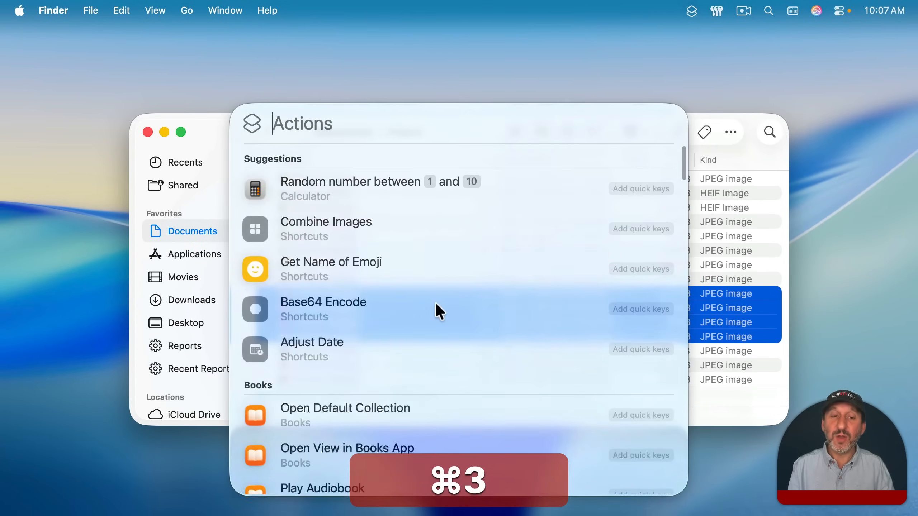
Combine pictures 18 through 21 horizontally with Combine Images with Current Selection
type("combine Images")
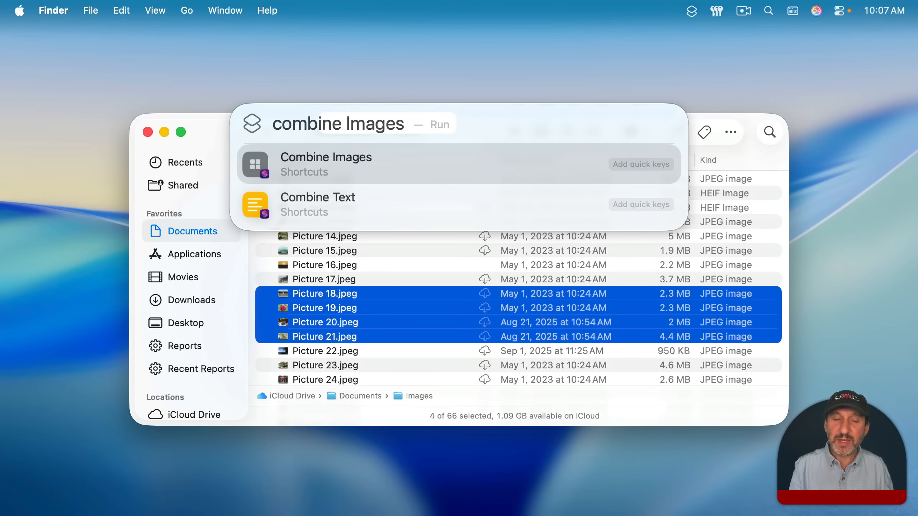
left_click(325, 164)
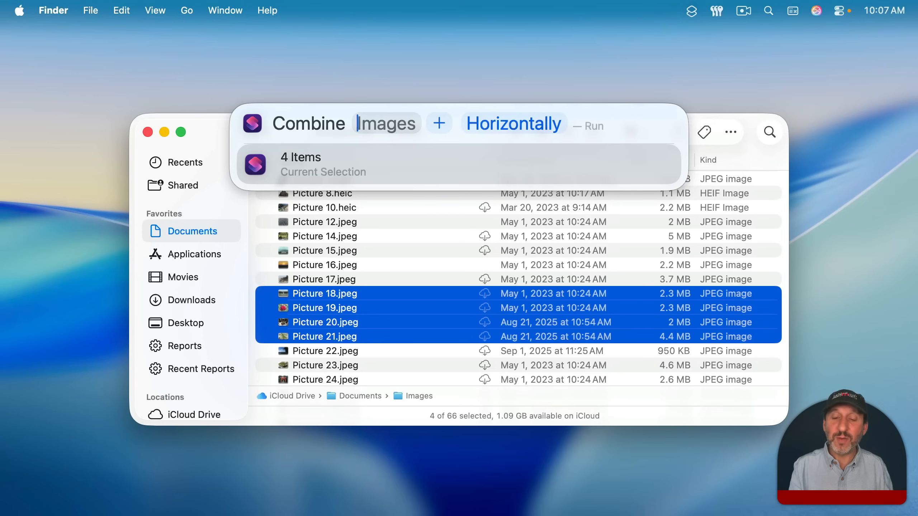
key("return")
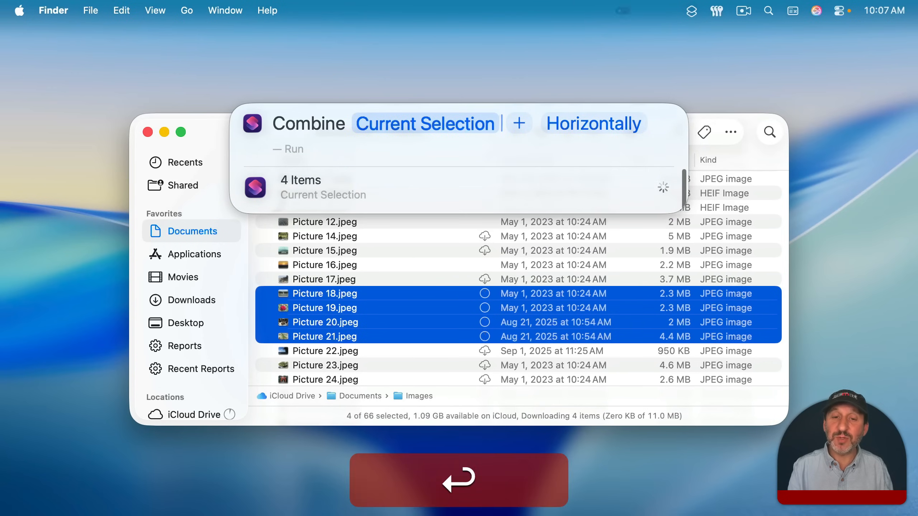
left_click(458, 479)
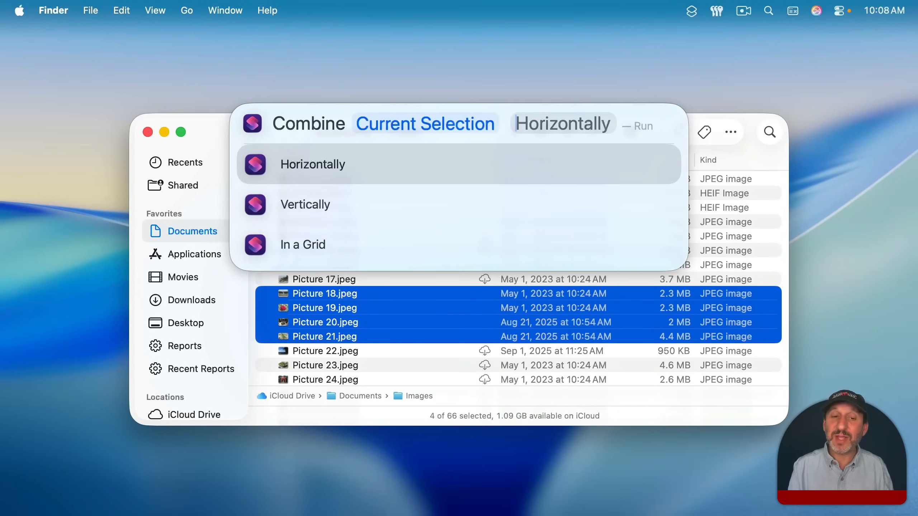
left_click(305, 205)
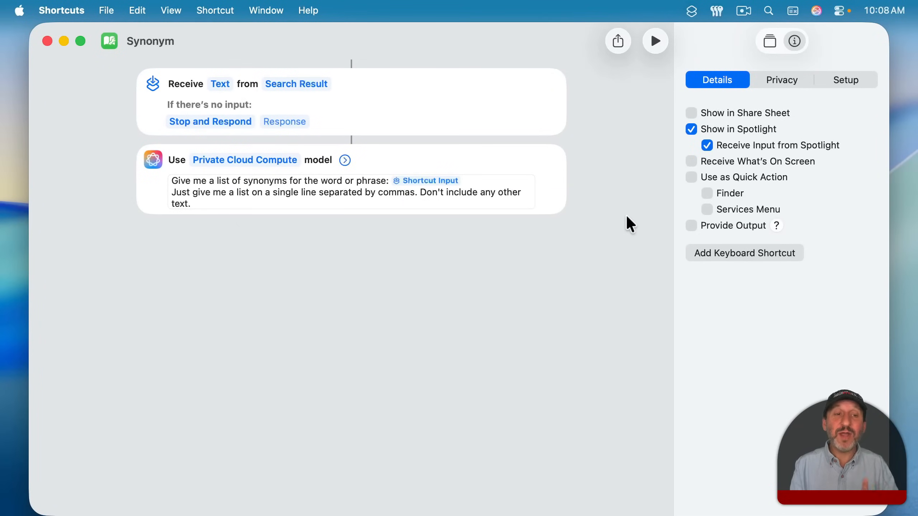
mouse_move(796, 85)
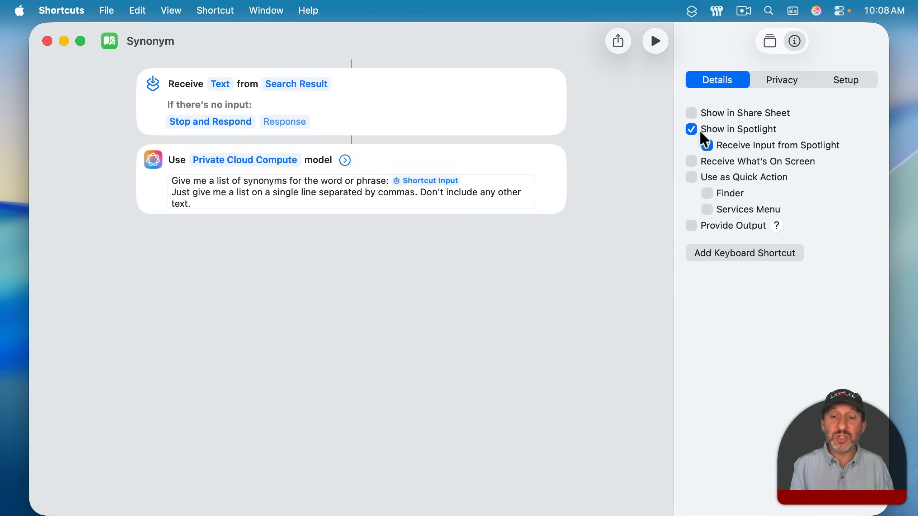
Review the Synonym shortcut's Show in Spotlight and Receive Input from Spotlight settings
left_click(691, 145)
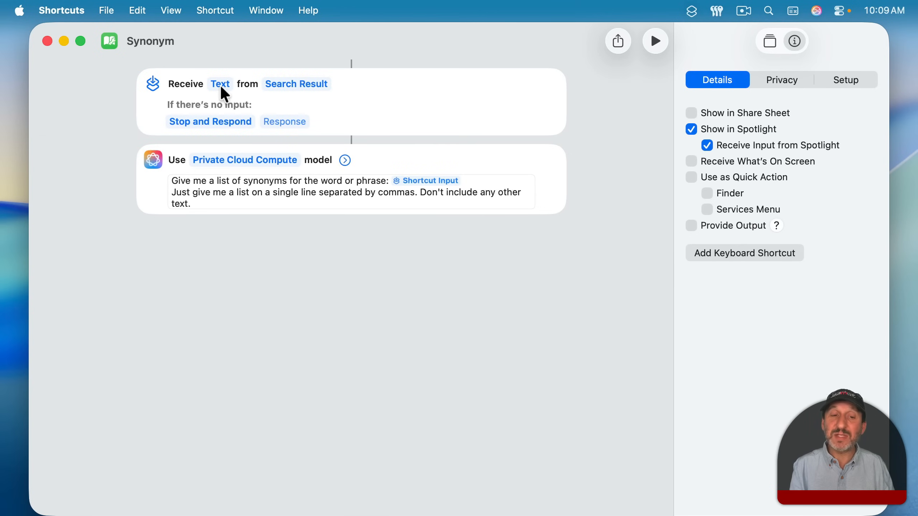
mouse_move(304, 87)
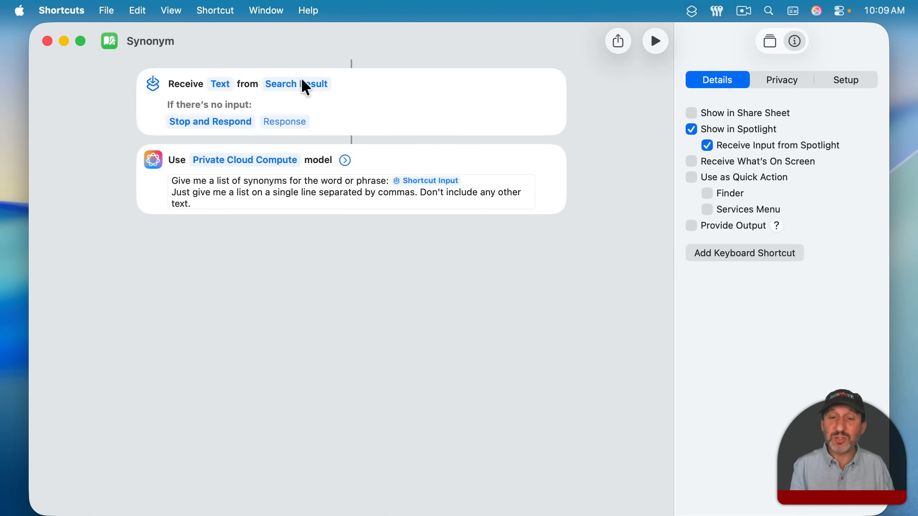
mouse_move(363, 128)
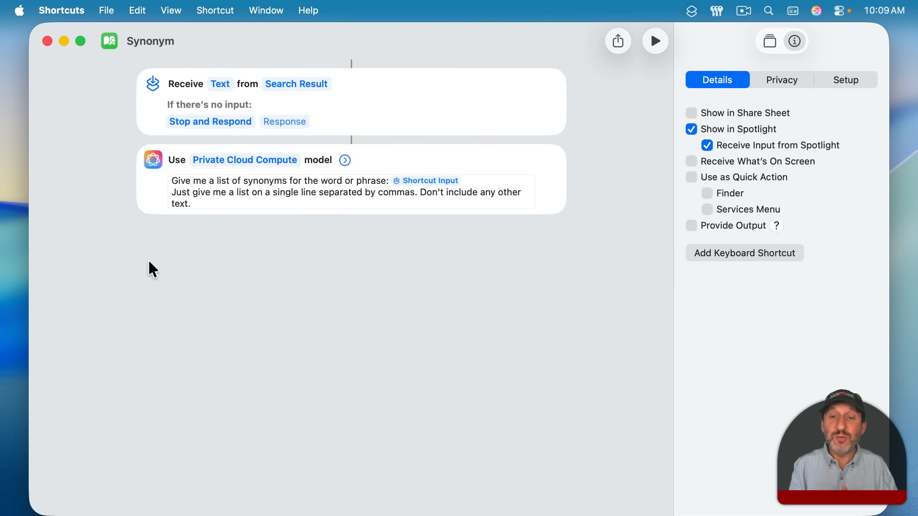
mouse_move(227, 181)
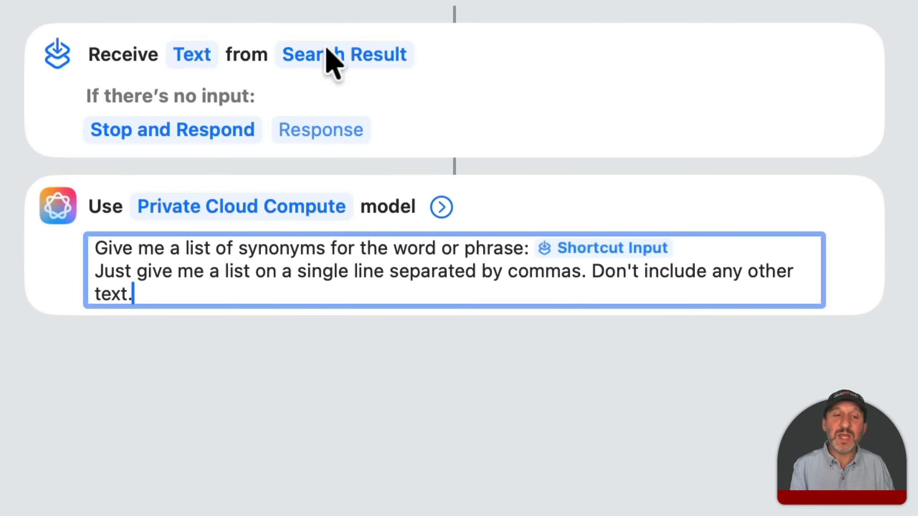
mouse_move(644, 345)
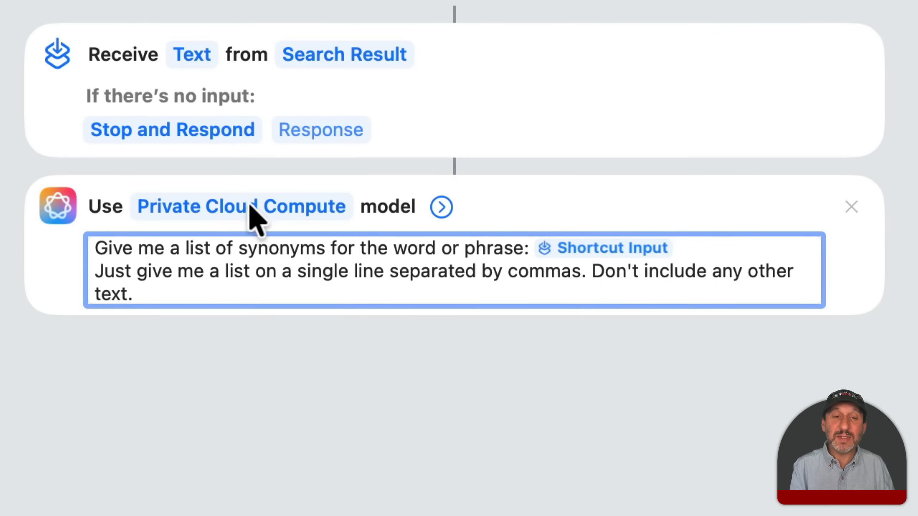
left_click(240, 206)
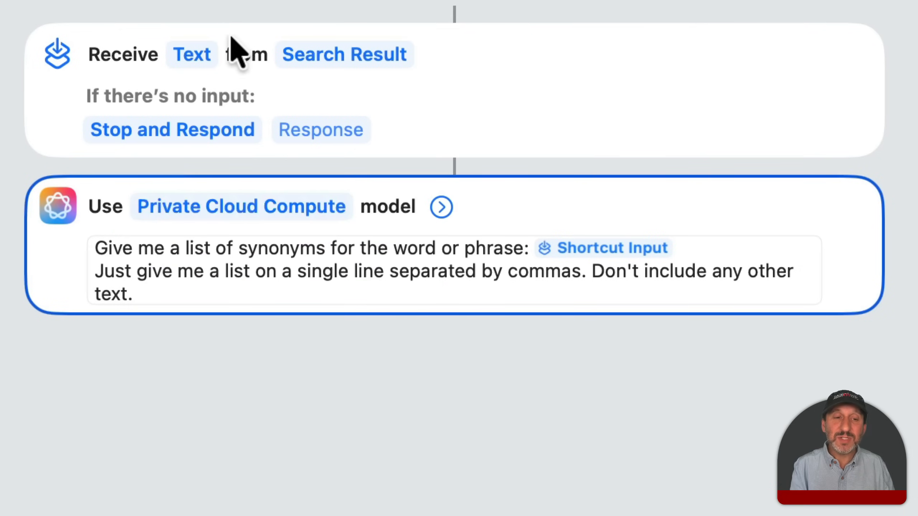
mouse_move(303, 155)
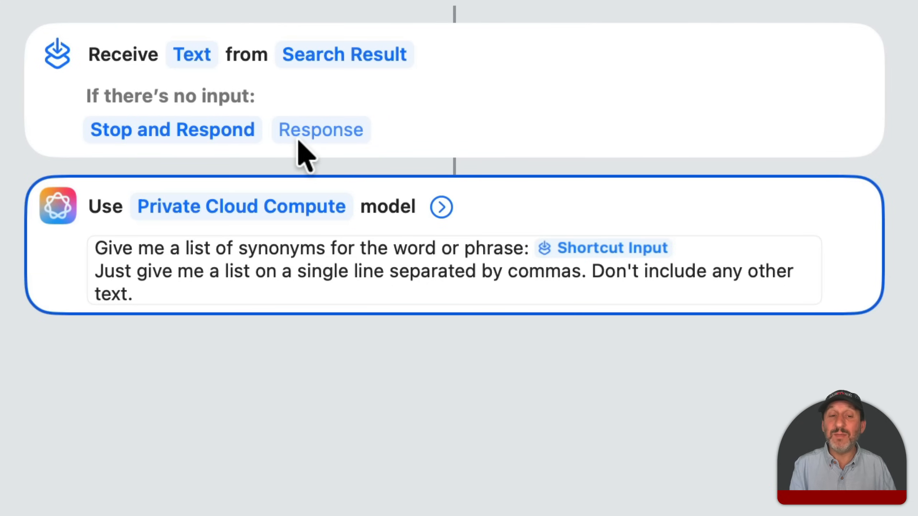
mouse_move(549, 357)
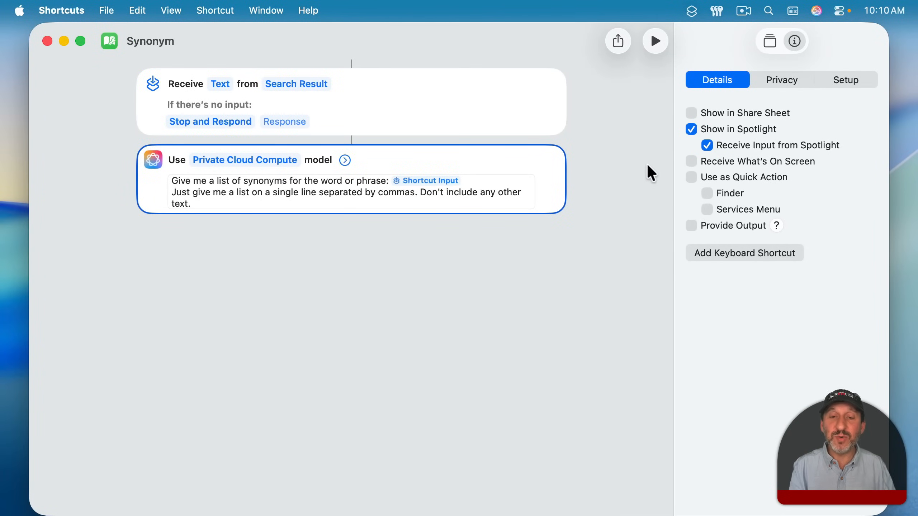
Run the Synonym shortcut from Spotlight on the word 'clevel'
key("cmd+h")
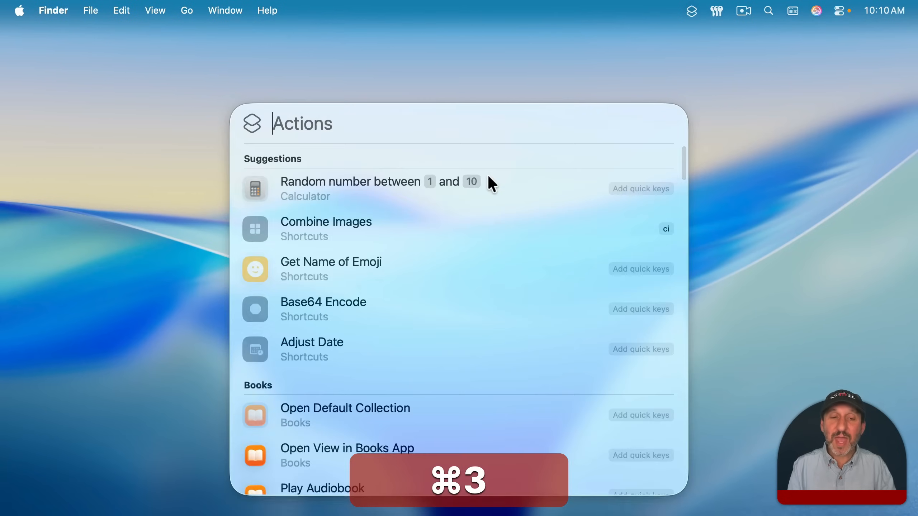
type("sy")
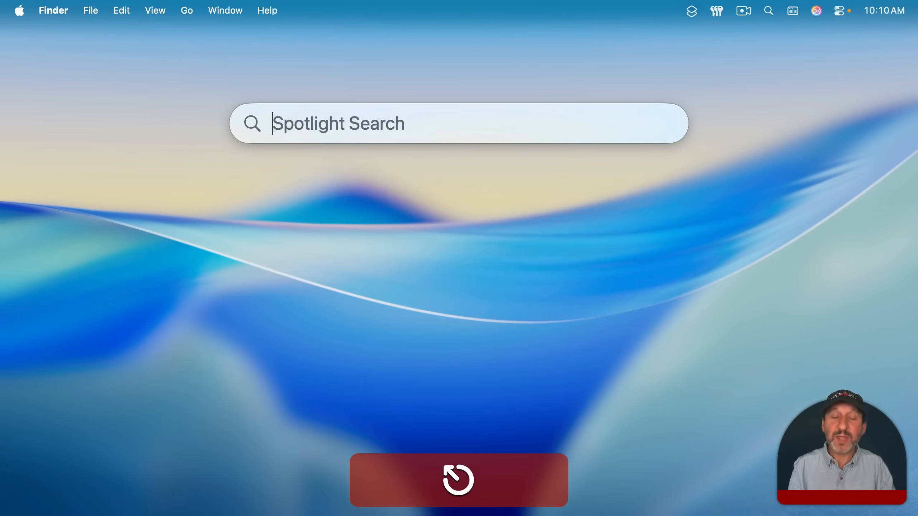
type("synonym with")
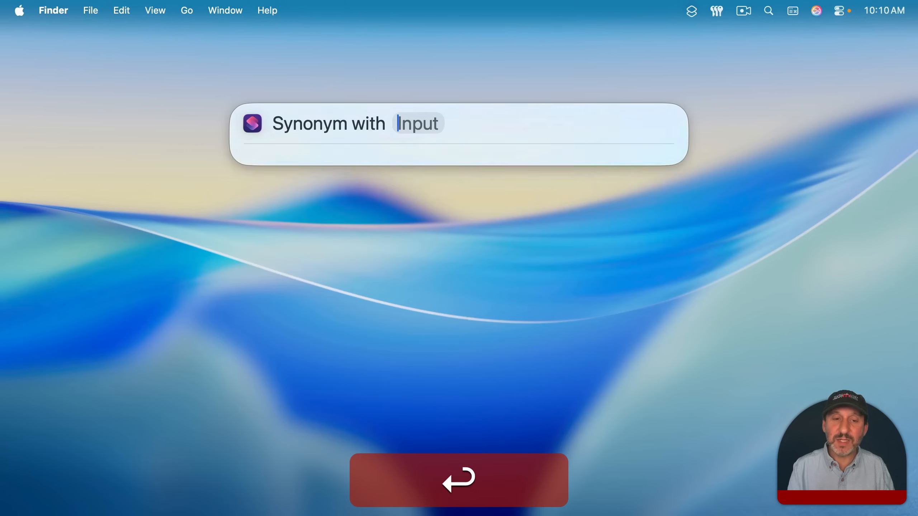
type("clevel")
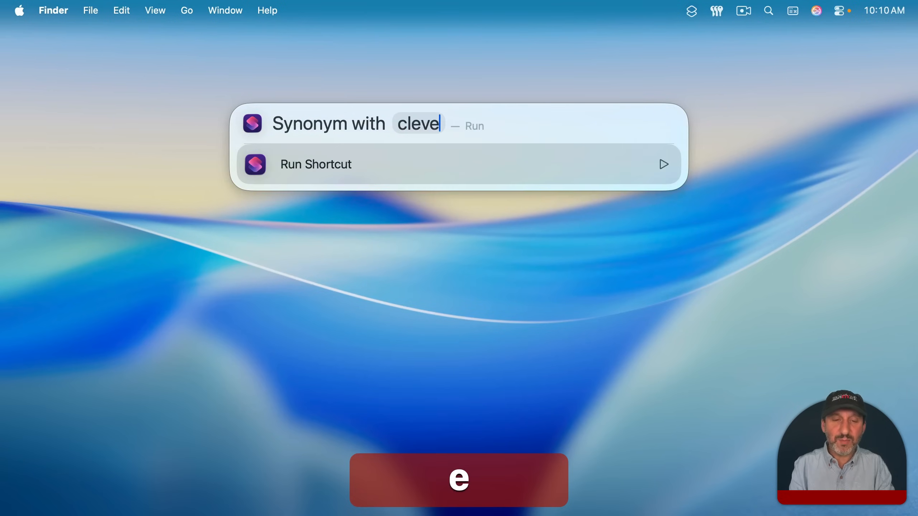
key("return")
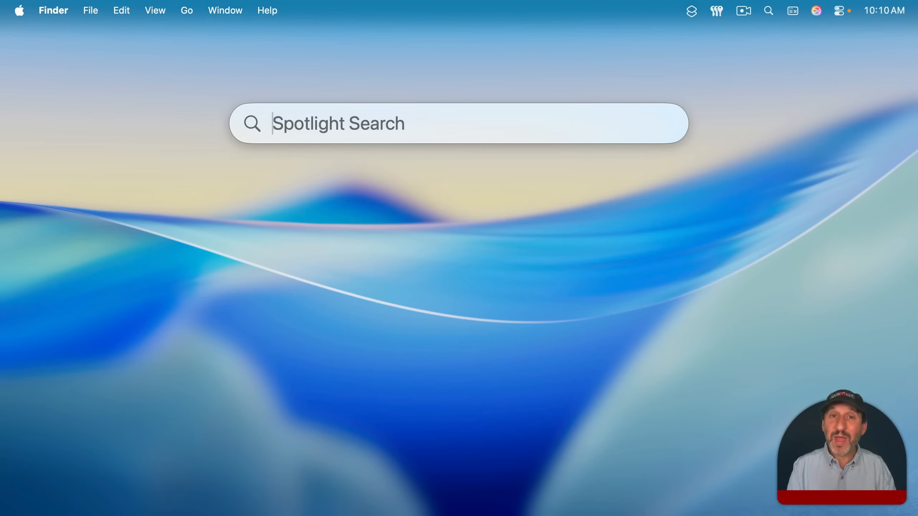
Search Spotlight for 'synonym' to surface the Synonym with Input shortcut
type("synonym")
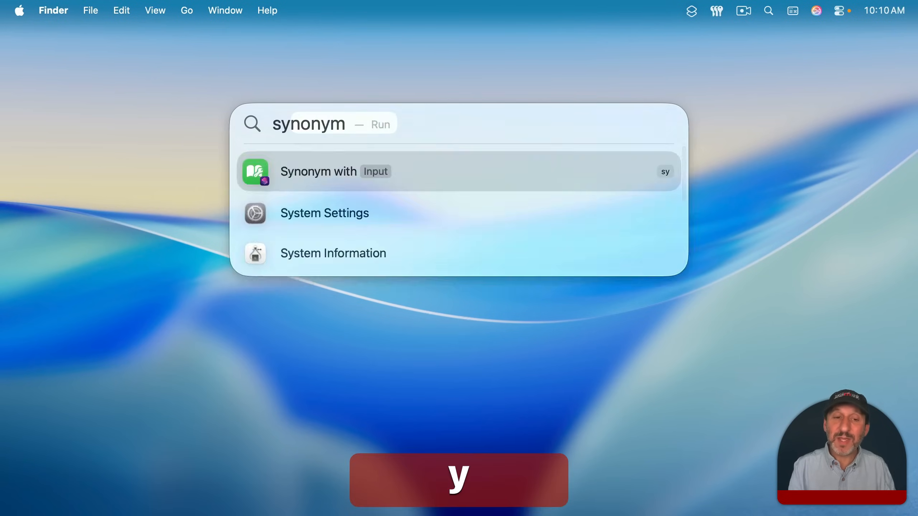
key("backspace")
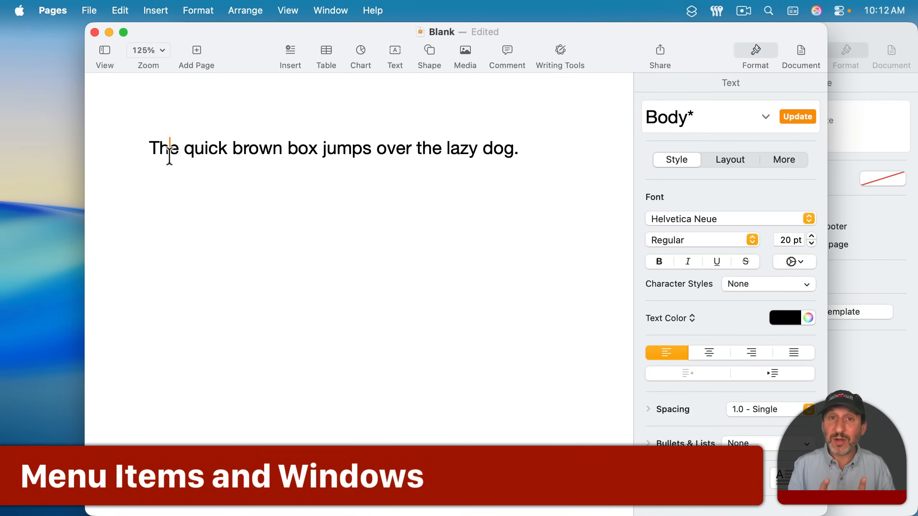
Make the word 'The' bold using Spotlight's bold action
key("cmd+space")
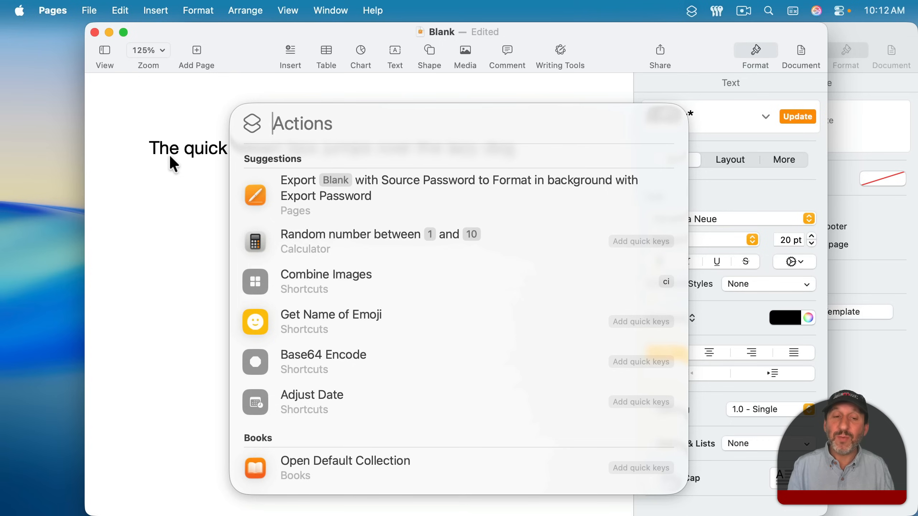
type("bo")
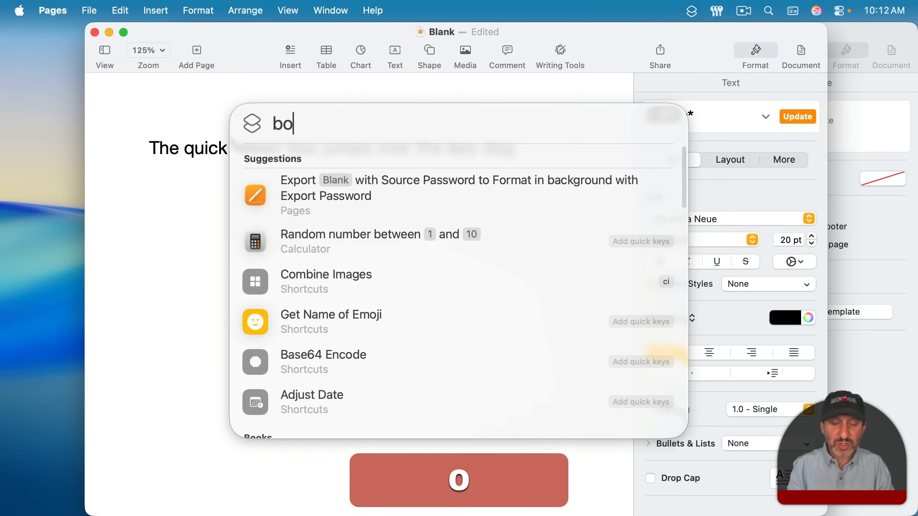
type("ld")
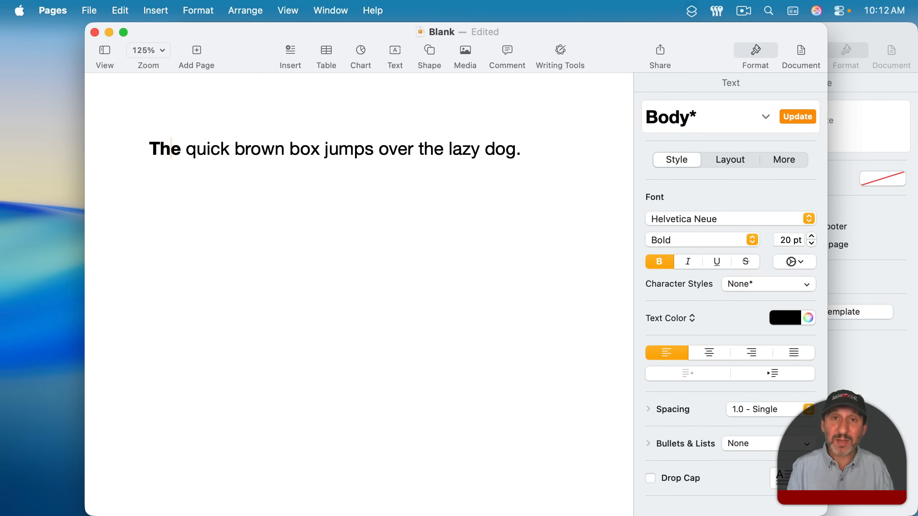
left_click(197, 10)
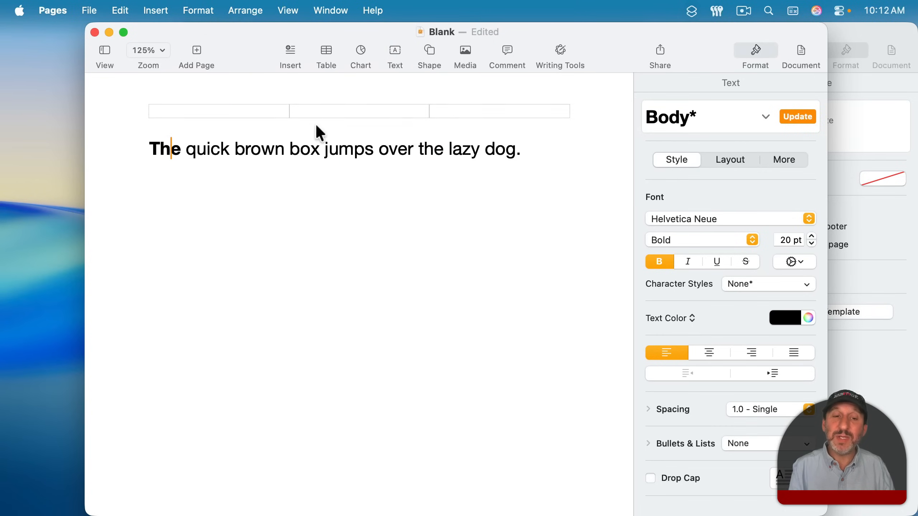
Strike through the word 'box' and bring the Blank.pages window to the front
double_click(345, 149)
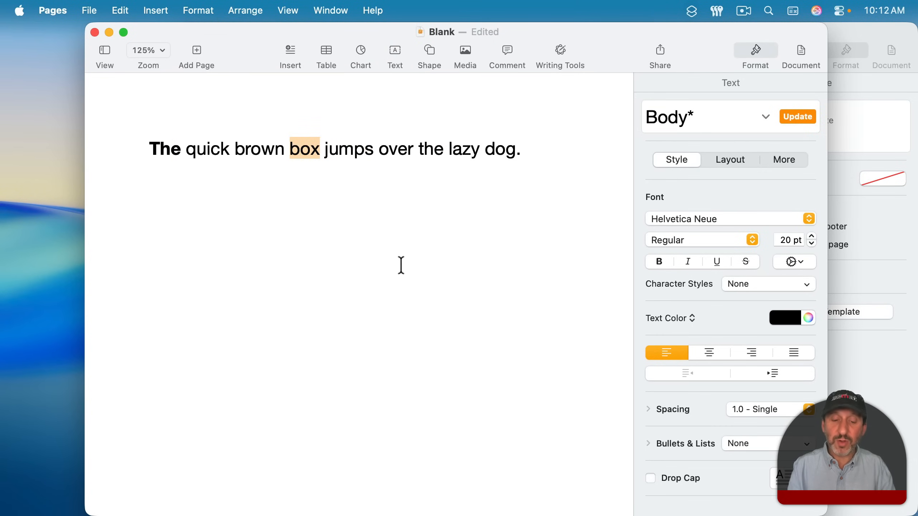
type("str")
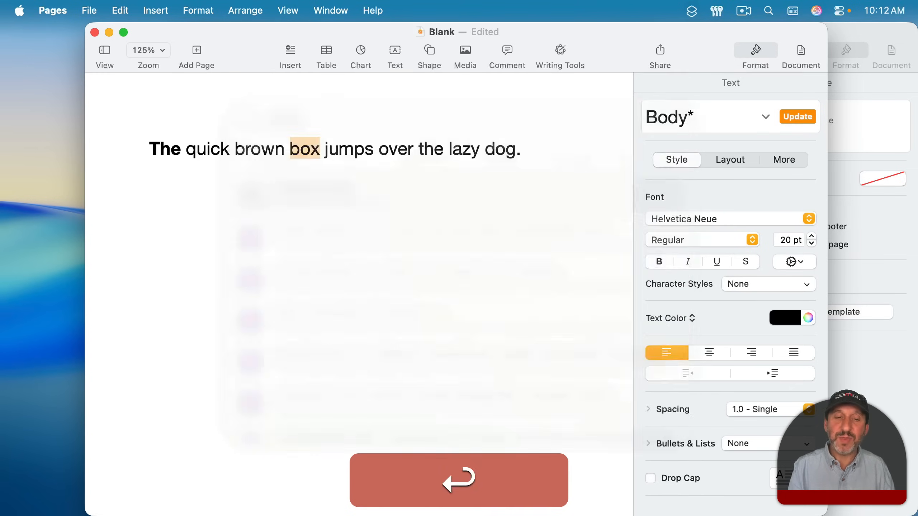
left_click(744, 261)
type("blank.pages")
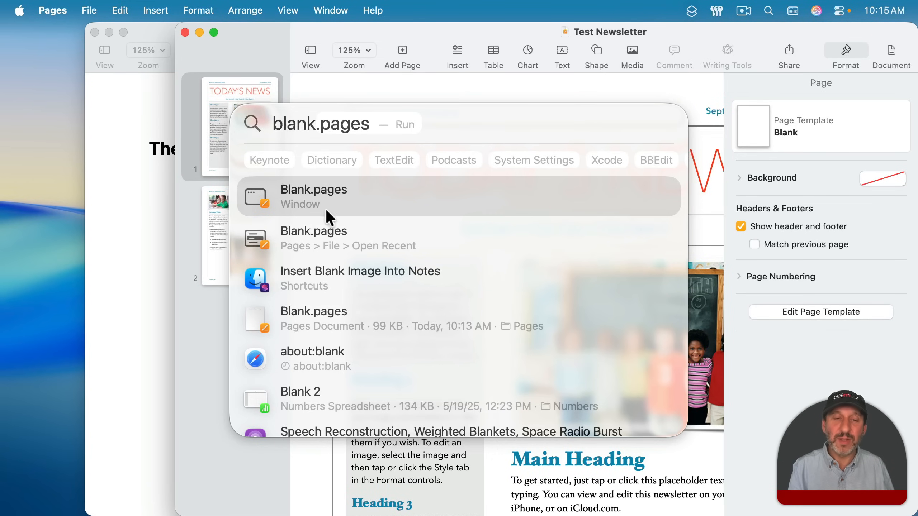
left_click(313, 196)
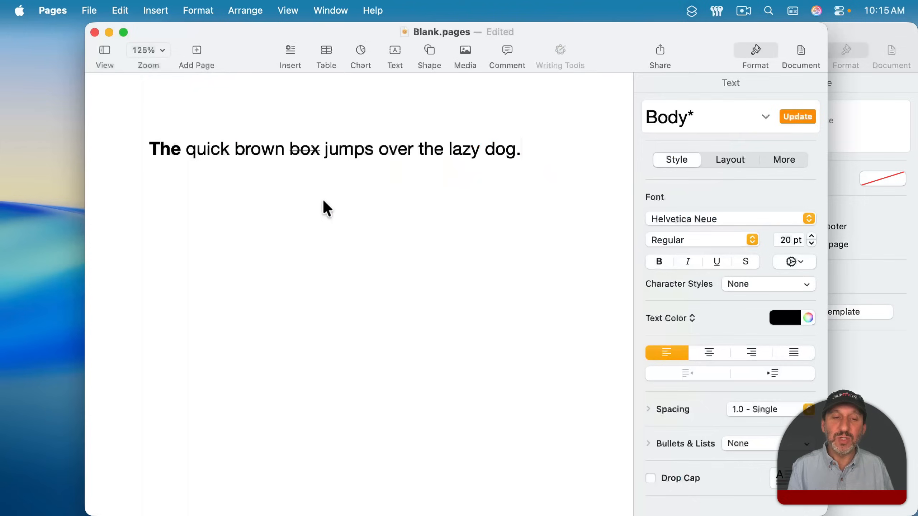